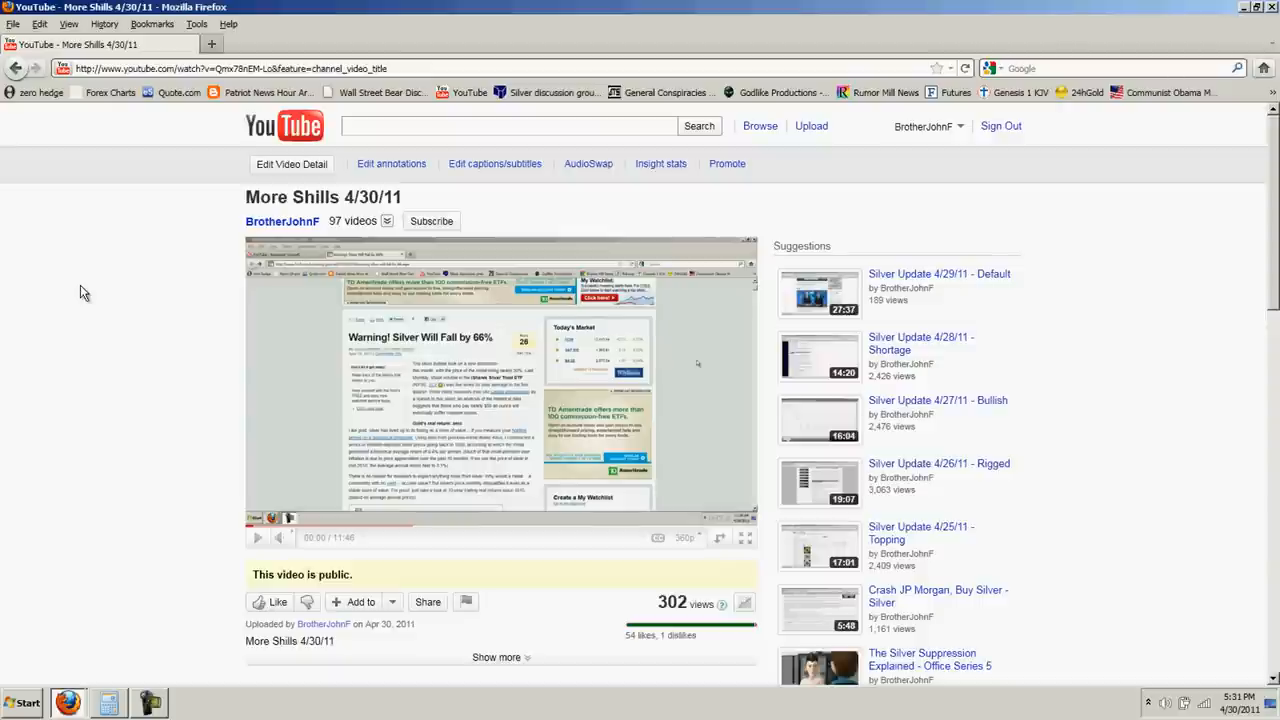
- Bring up Calculator over the video page, repositioned slightly right, with 1 entered
scroll("down", 3)
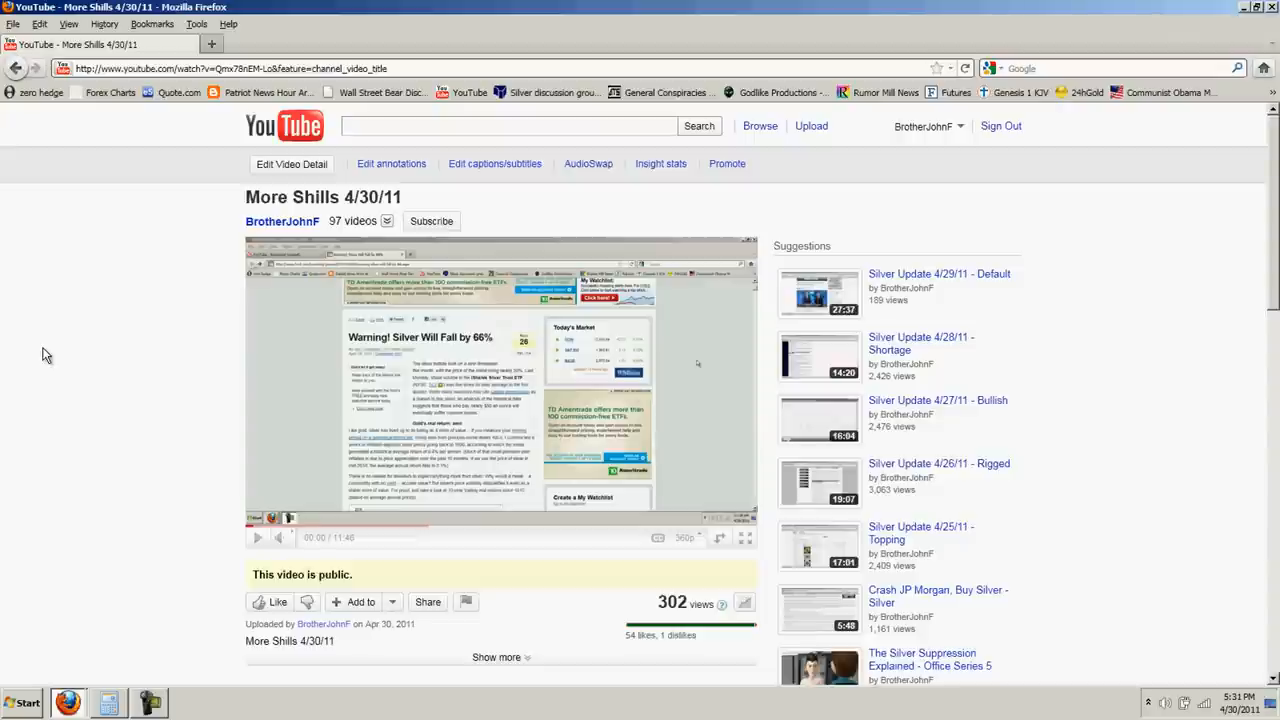
mouse_move(62, 336)
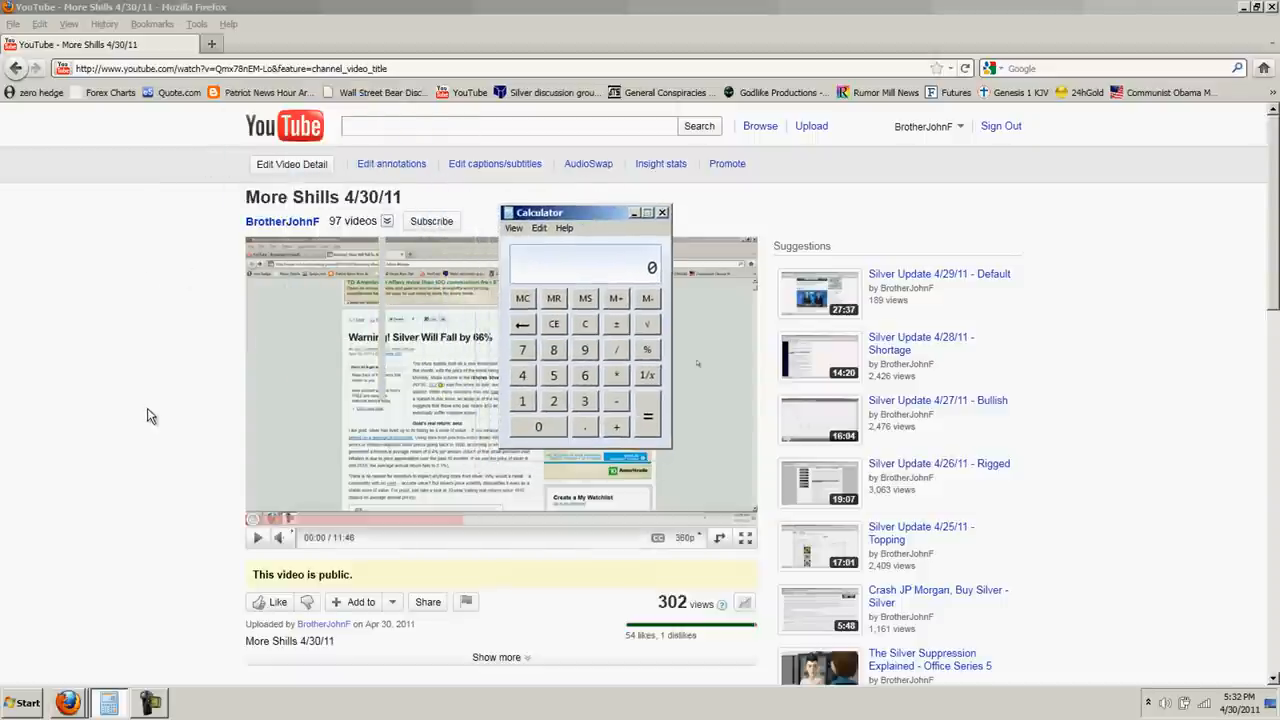
mouse_move(148, 392)
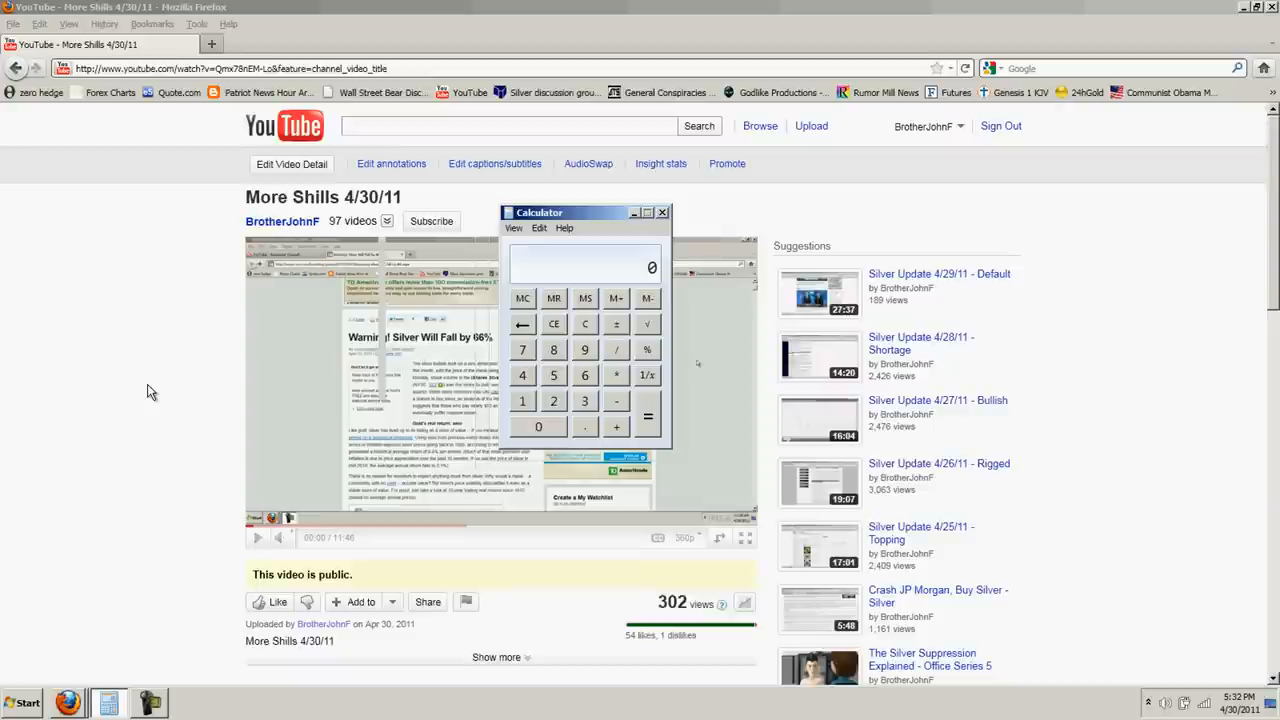
mouse_move(172, 340)
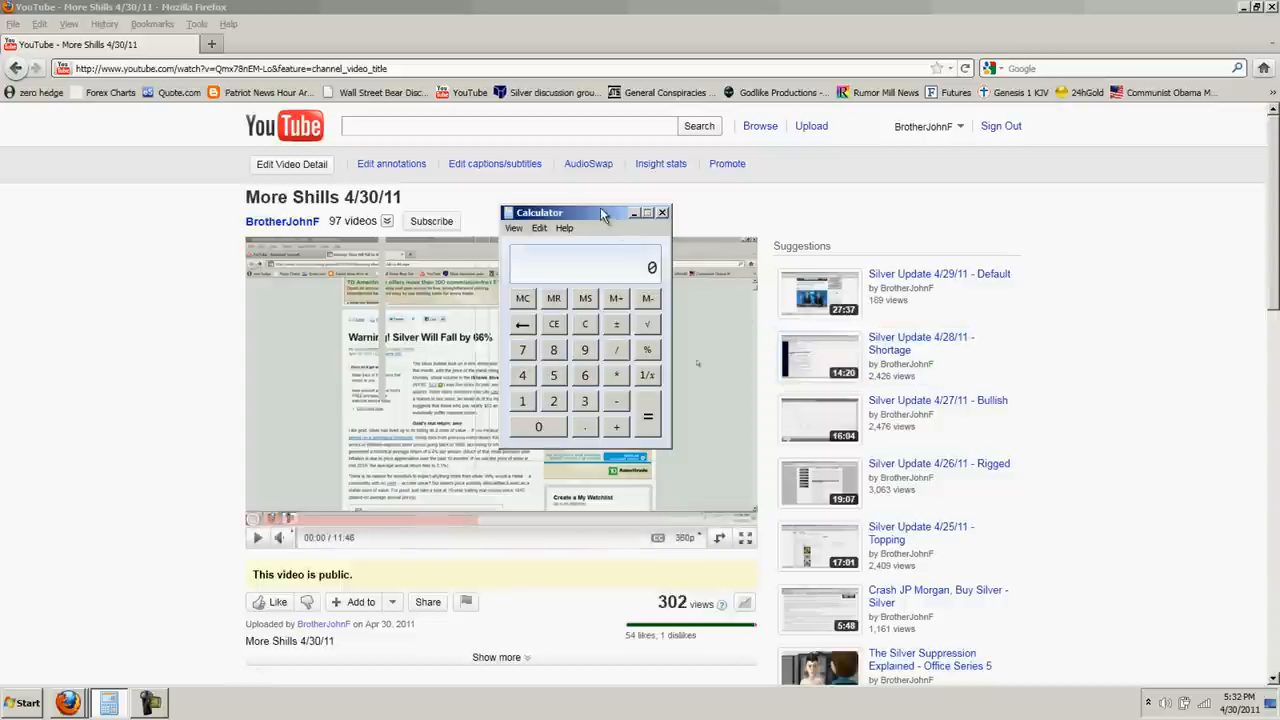
left_click_drag(600, 212, 624, 218)
type("1")
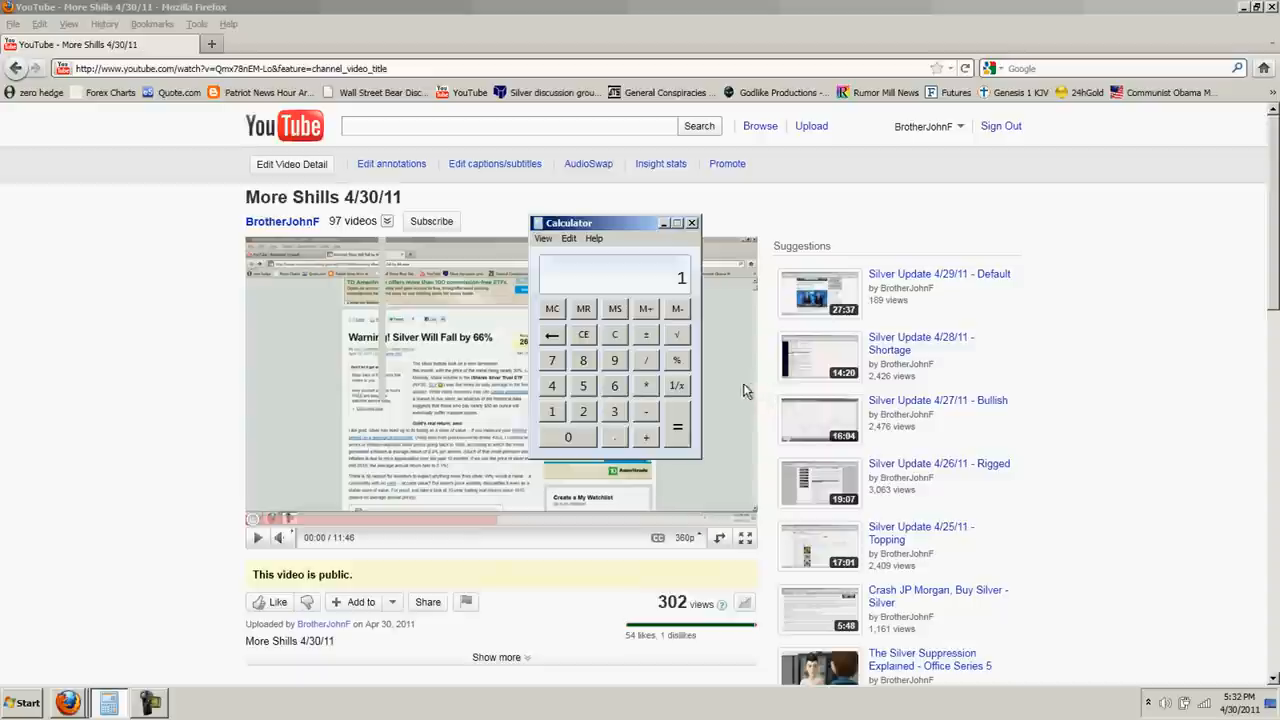
- Clear the display and key in a new entry until it reads 414
left_click(552, 412)
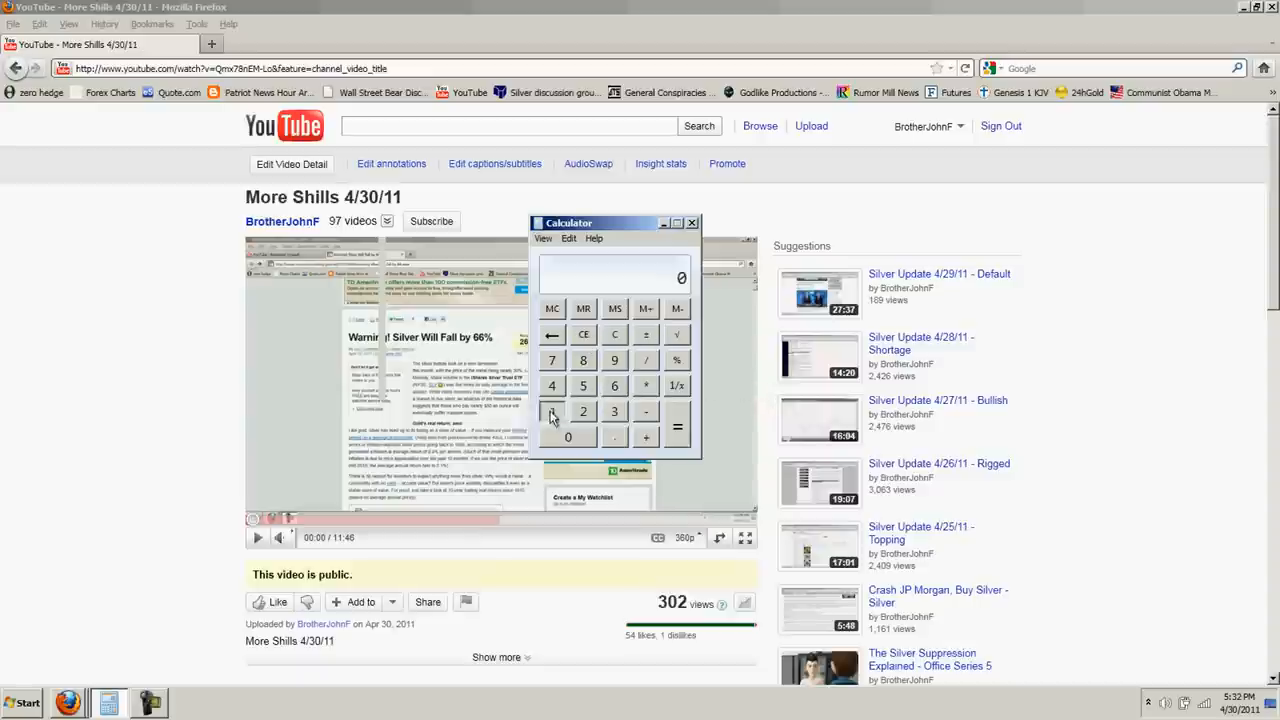
left_click(552, 412)
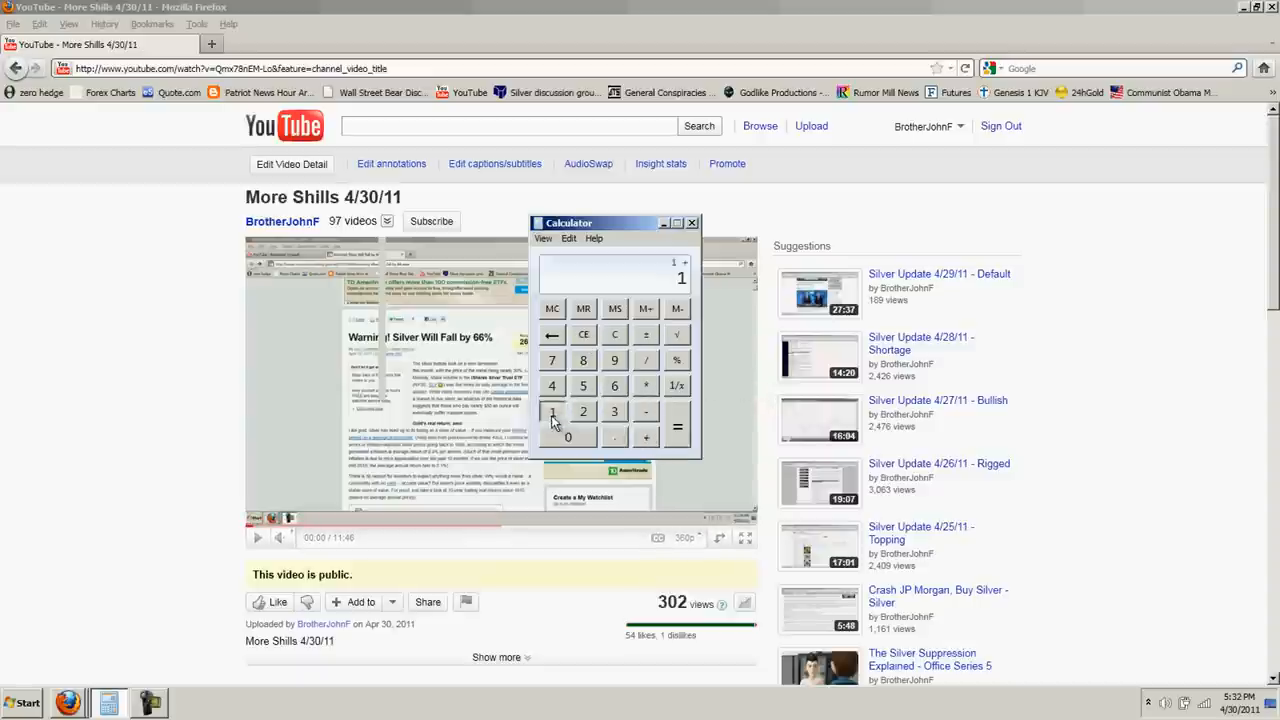
left_click(584, 412)
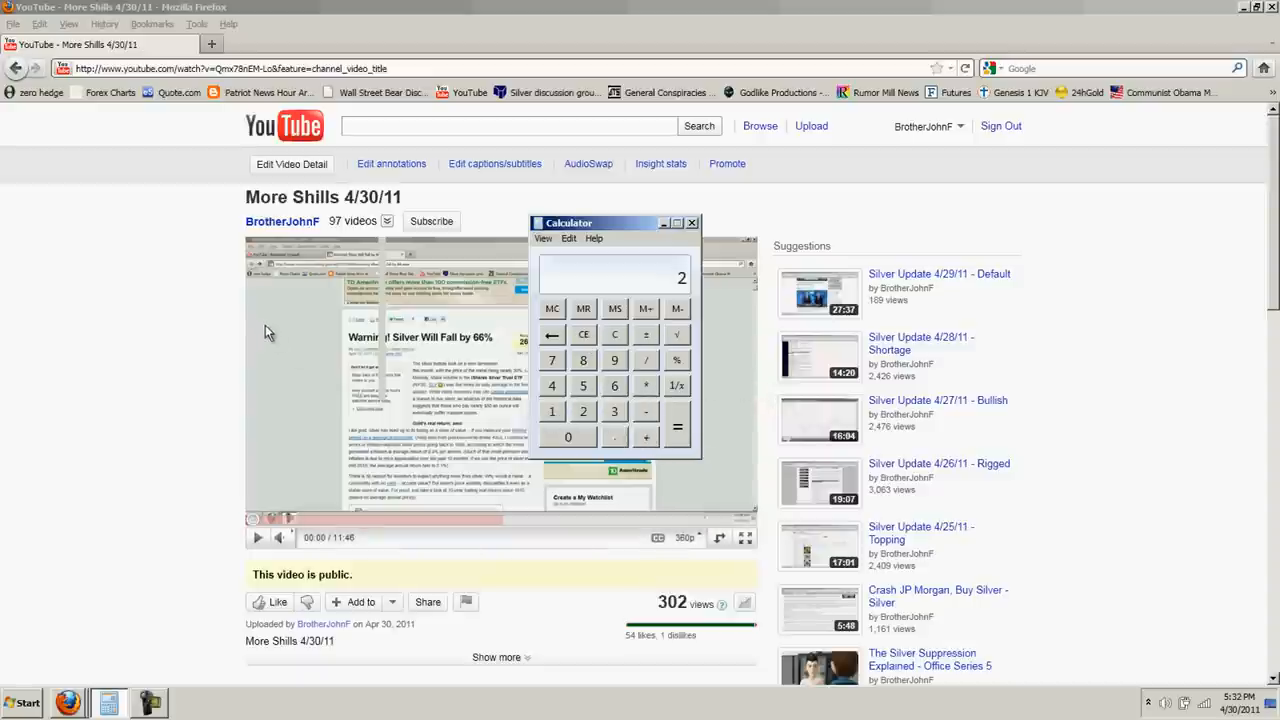
mouse_move(258, 326)
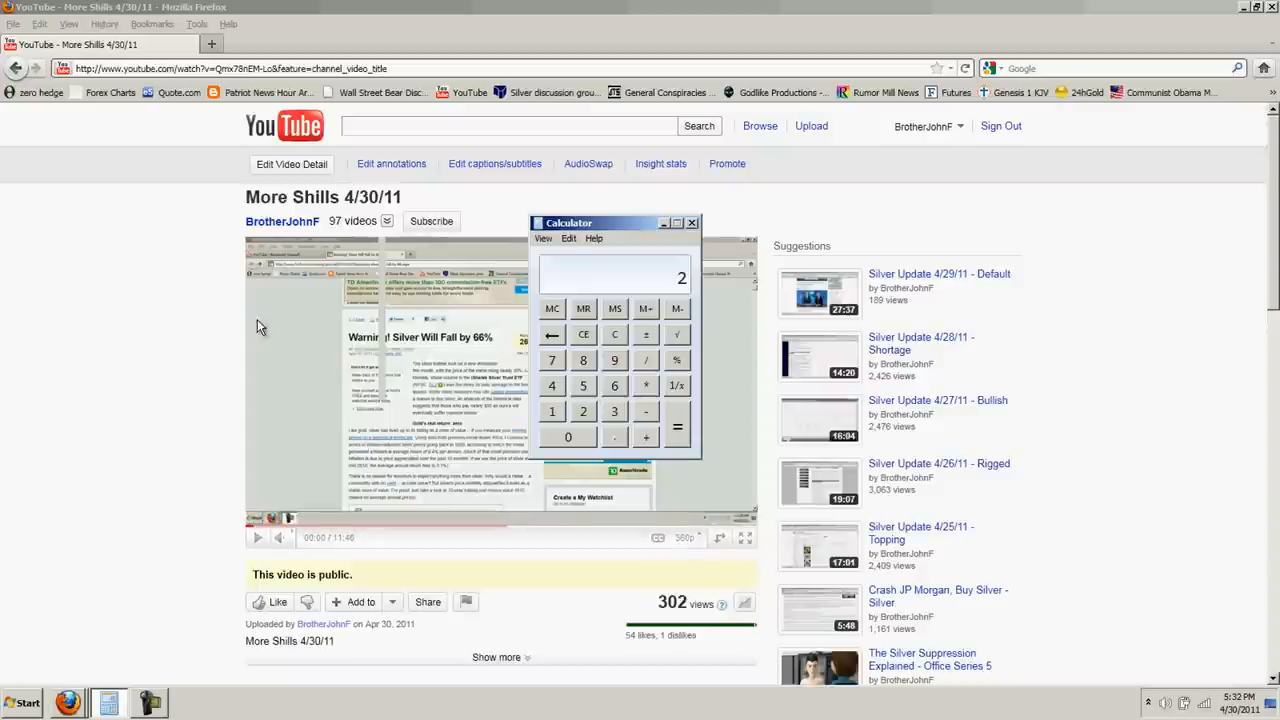
left_click(614, 360)
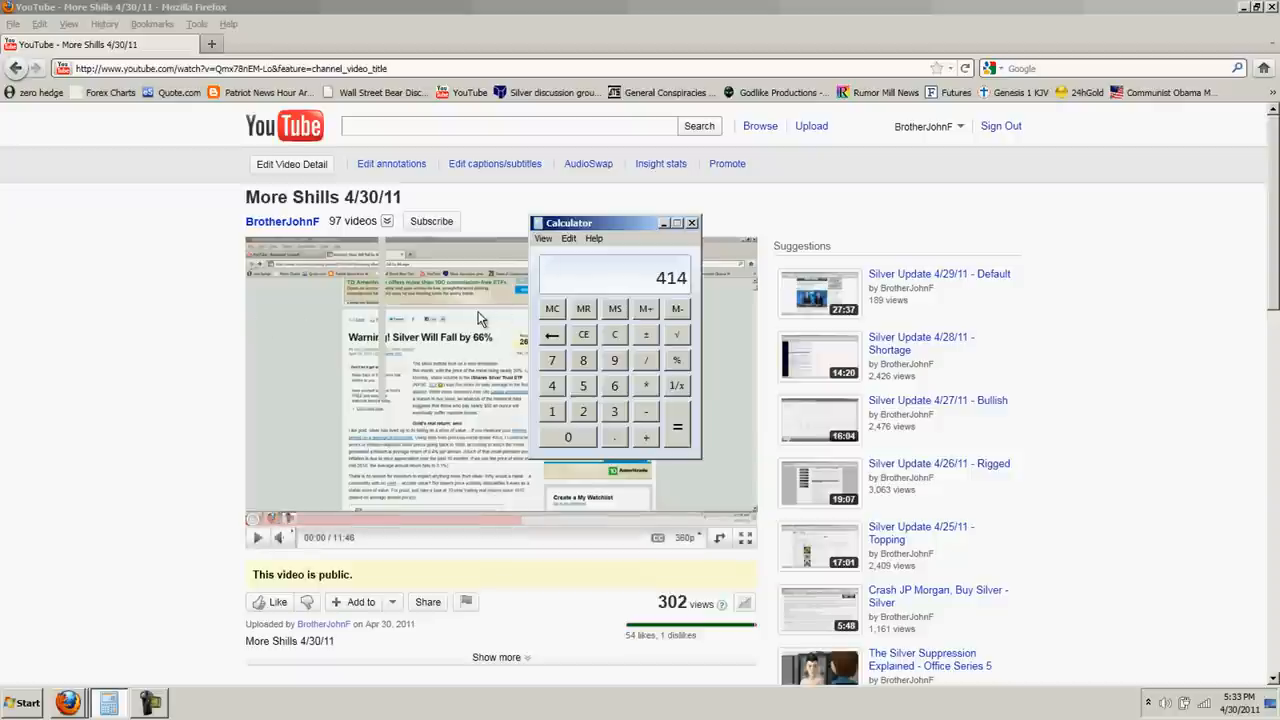
mouse_move(576, 420)
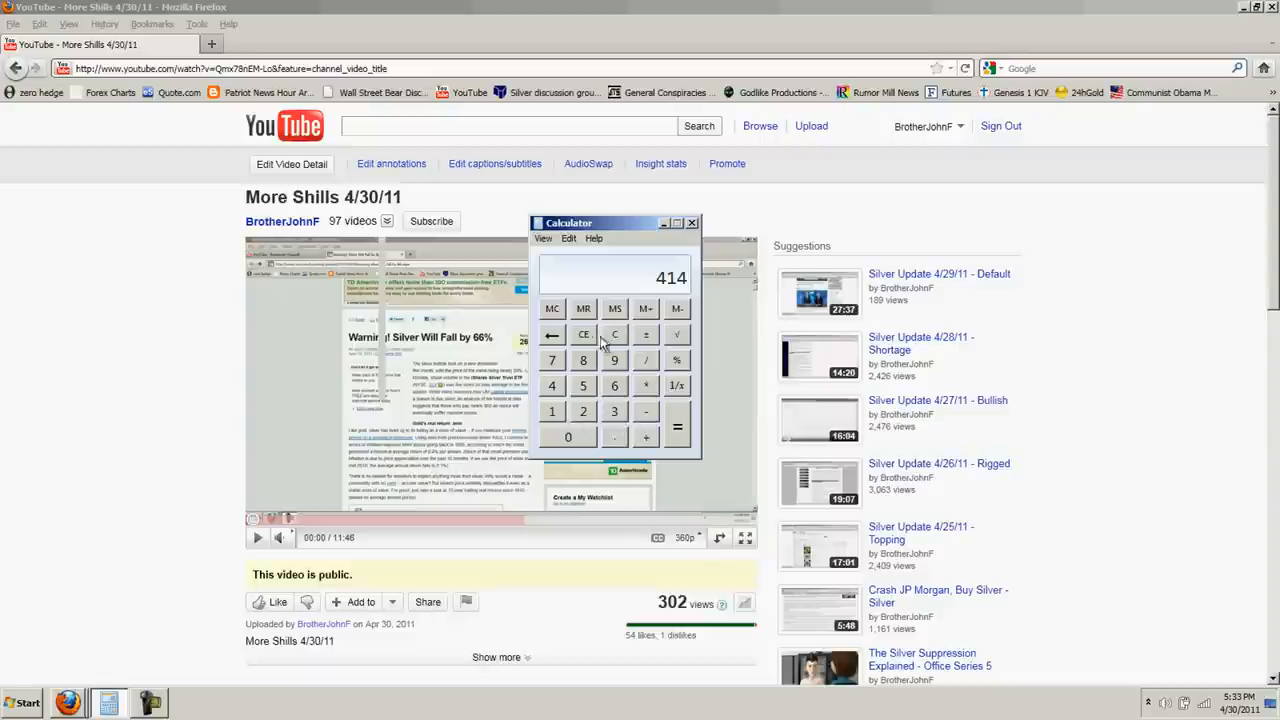
left_click(614, 334)
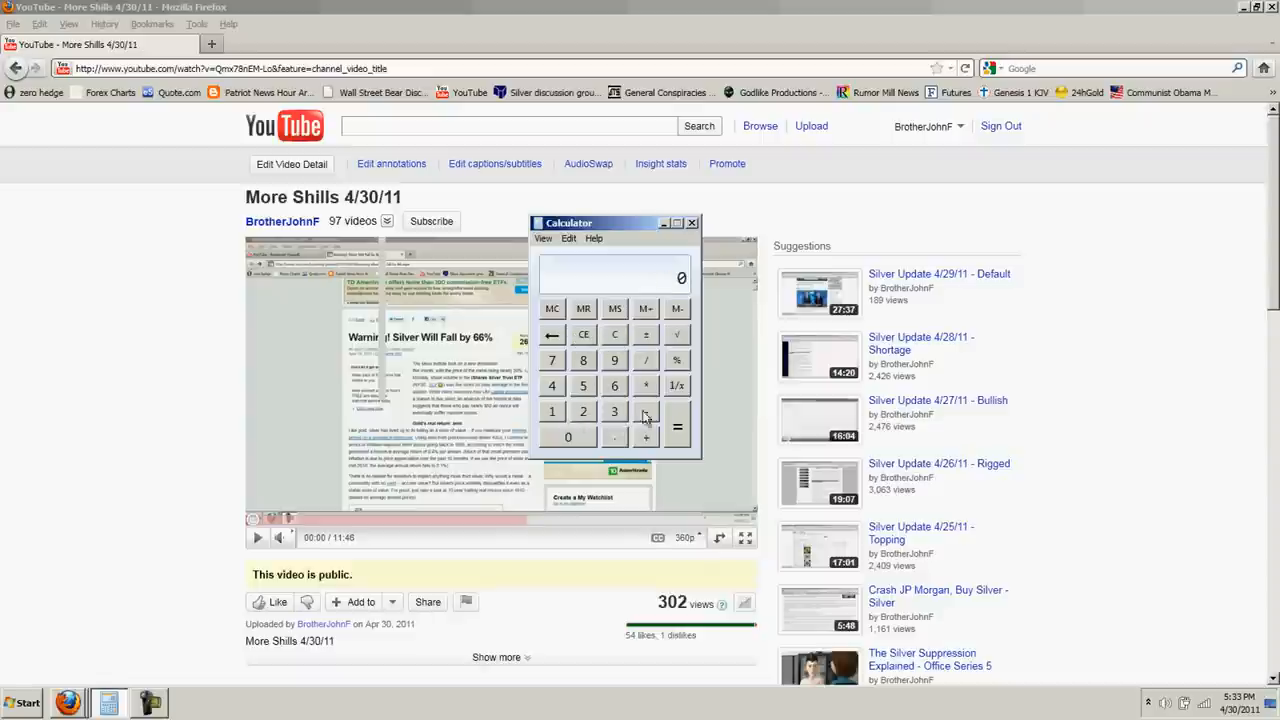
left_click(568, 438)
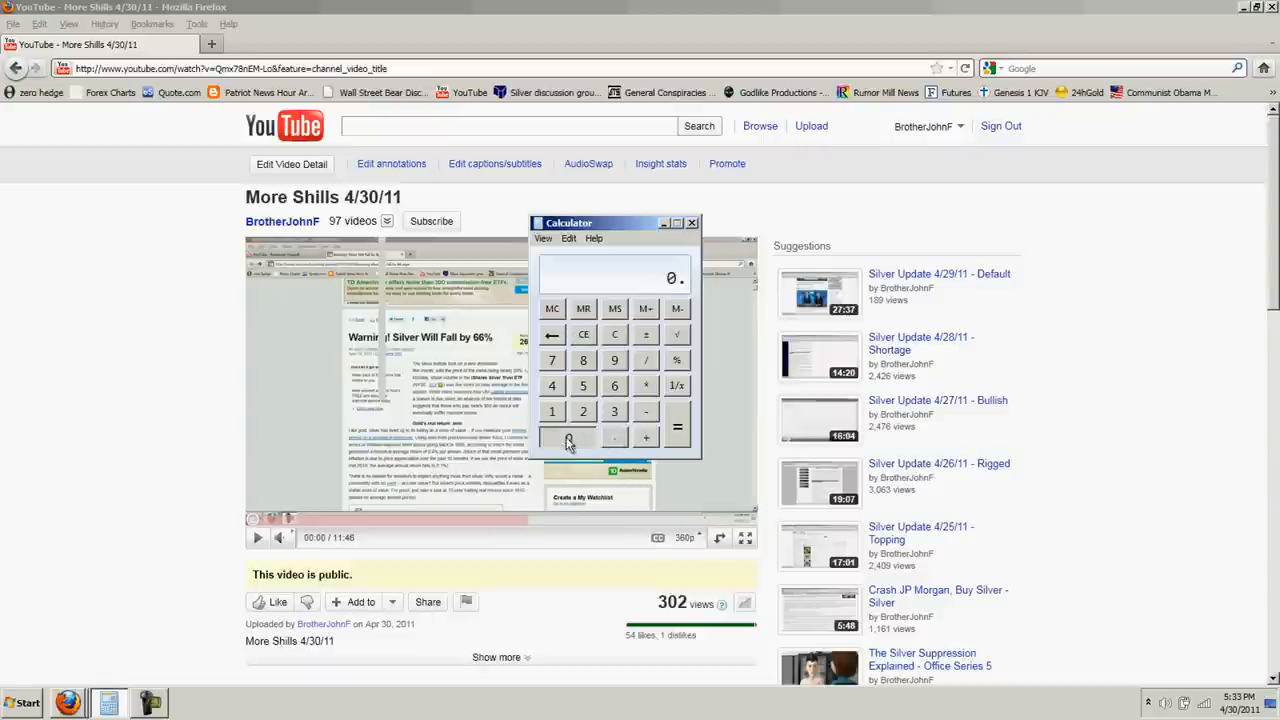
left_click(552, 412)
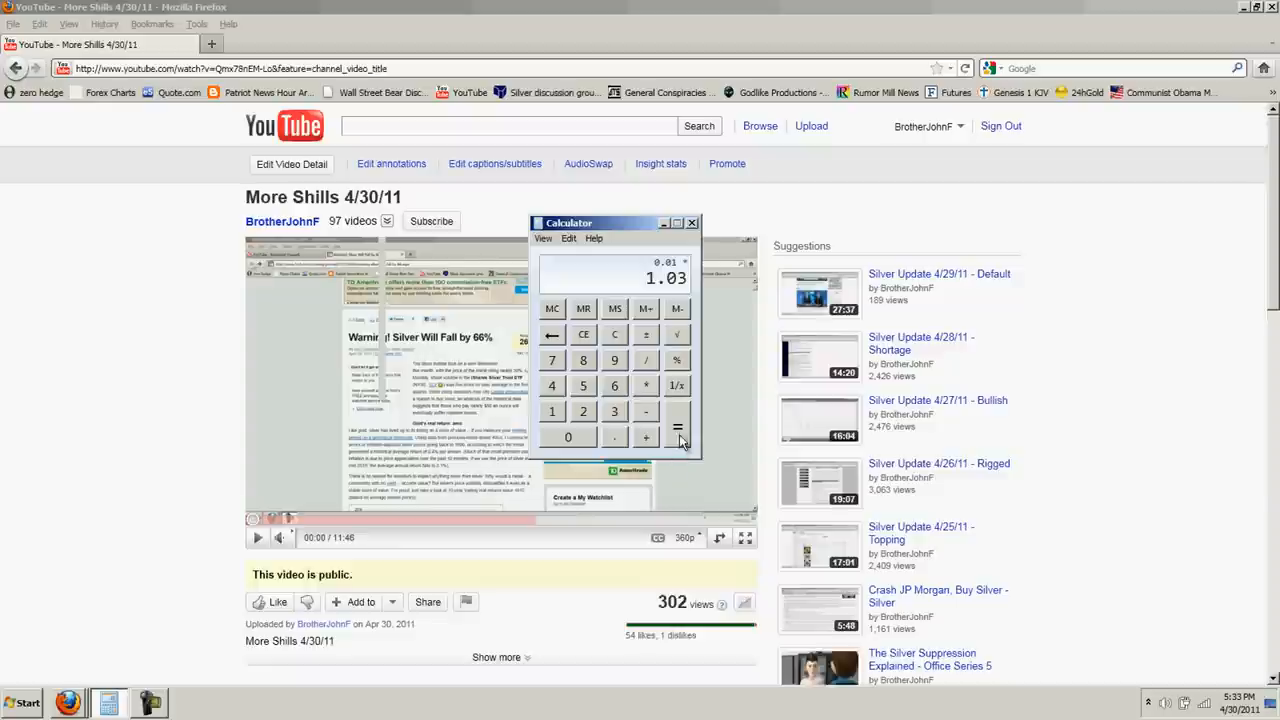
left_click(676, 428)
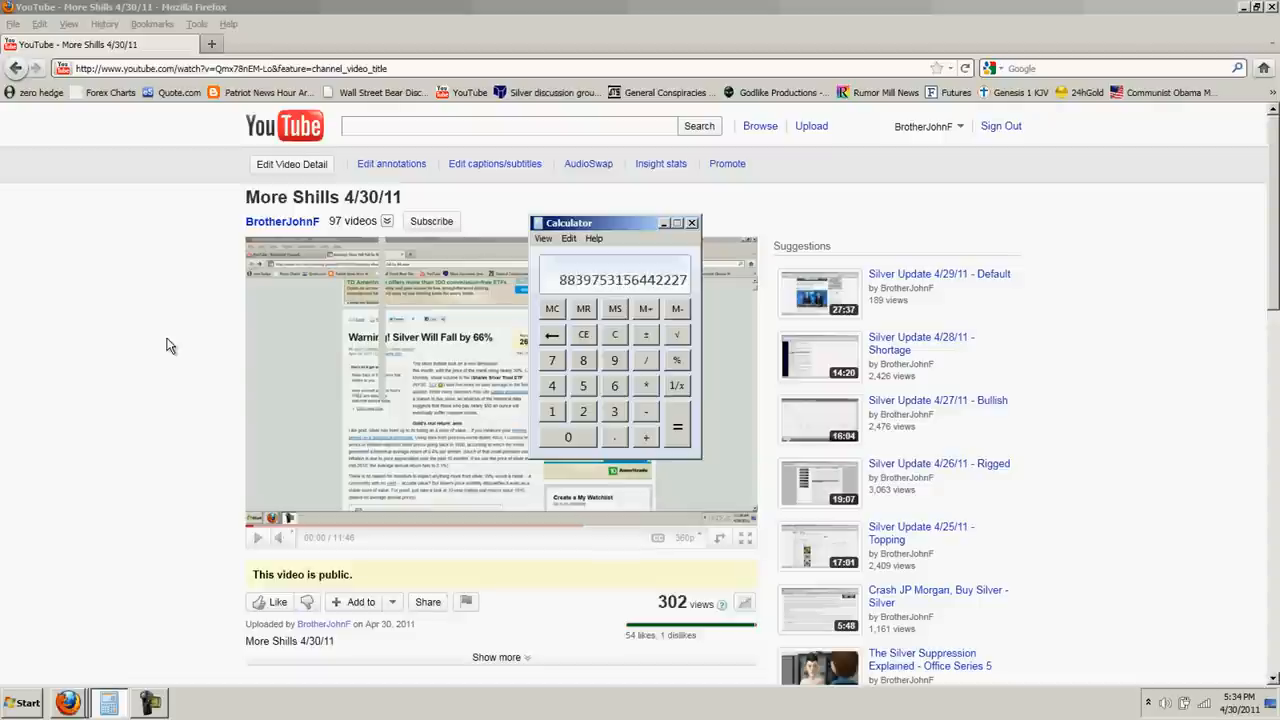
mouse_move(208, 318)
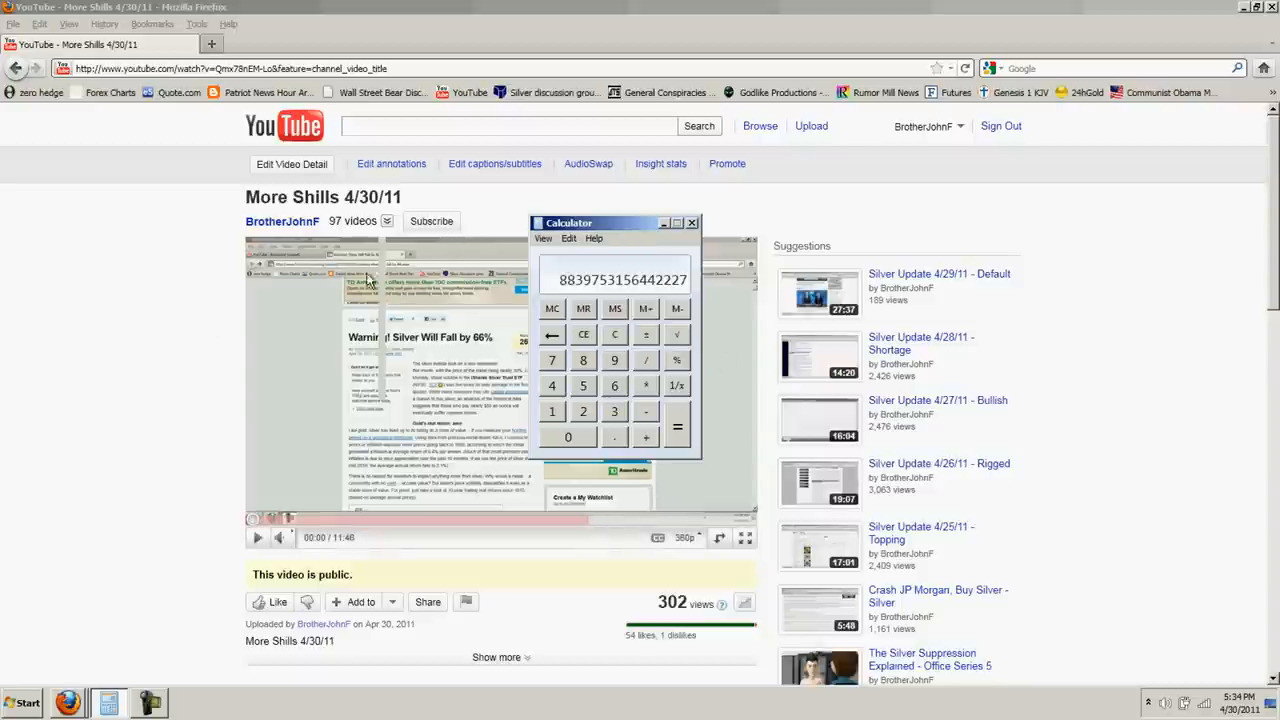
mouse_move(532, 320)
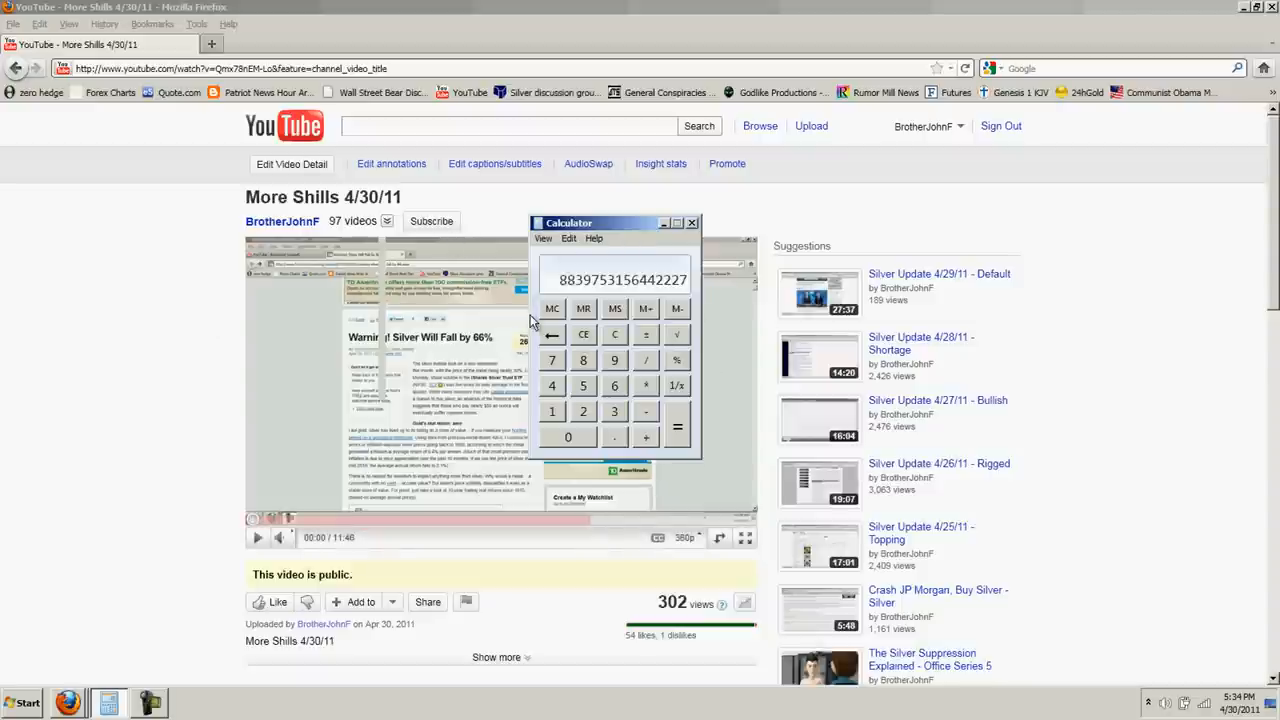
mouse_move(472, 308)
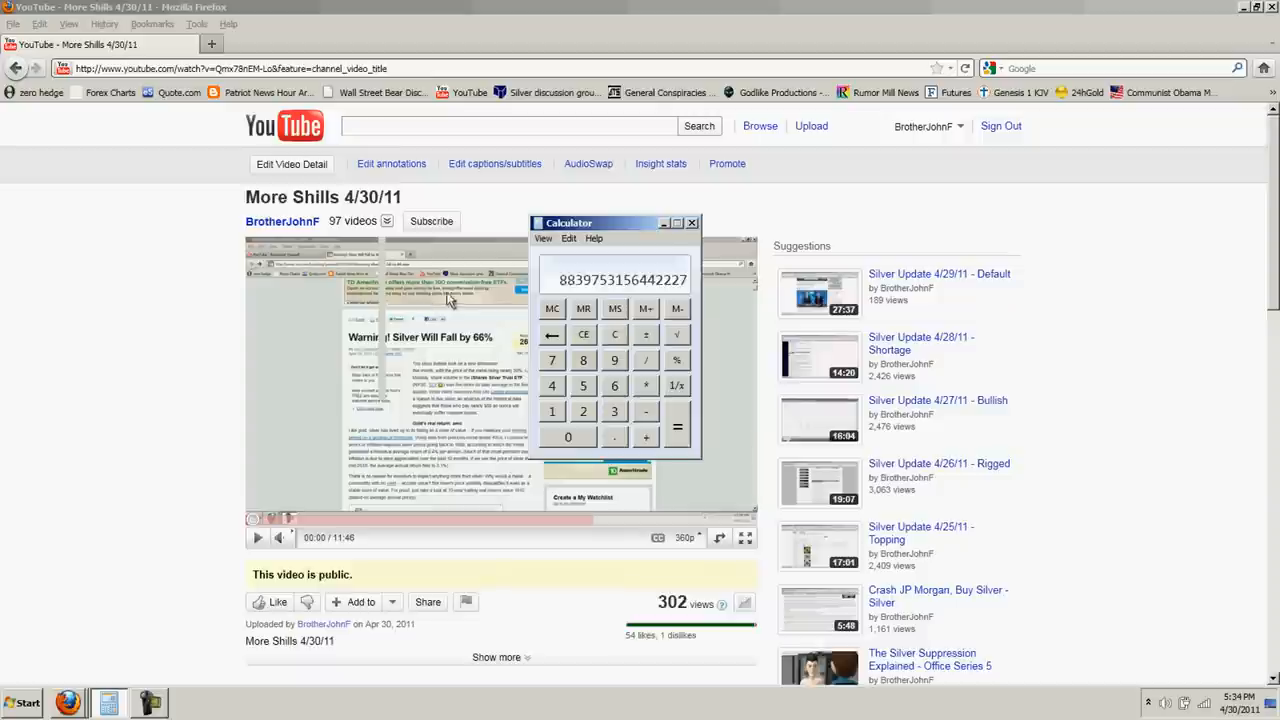
mouse_move(614, 334)
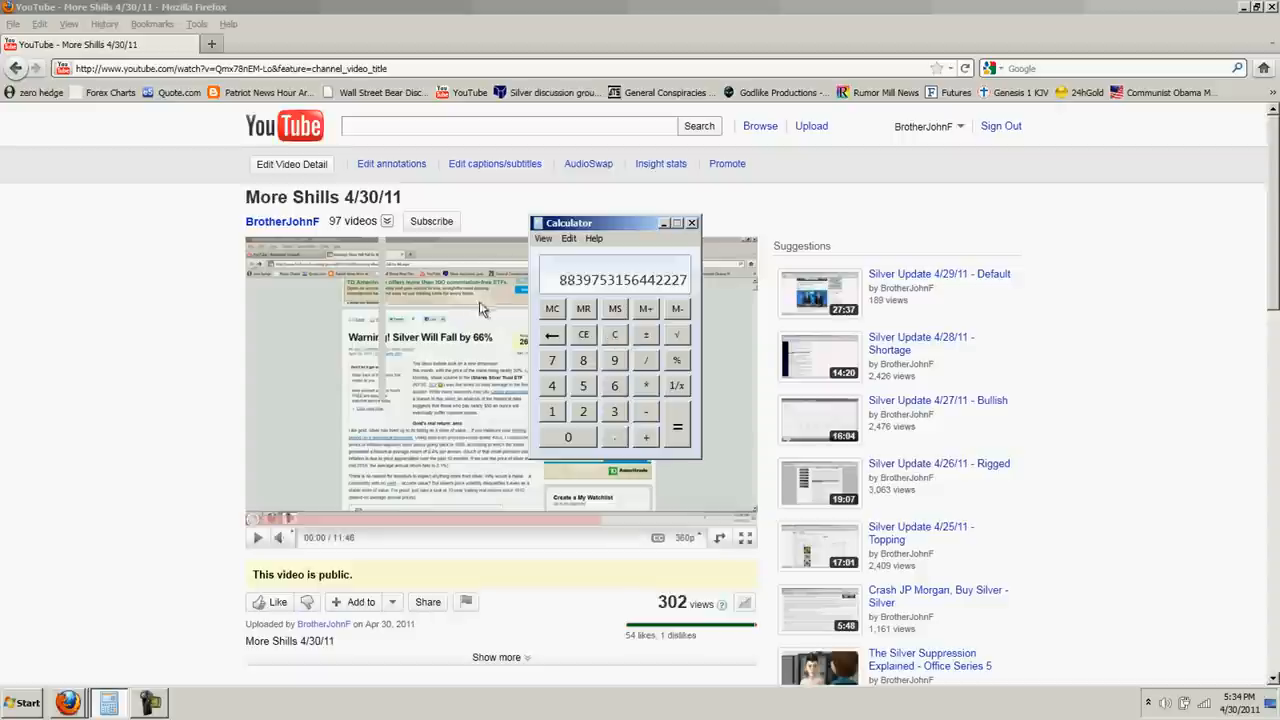
mouse_move(664, 356)
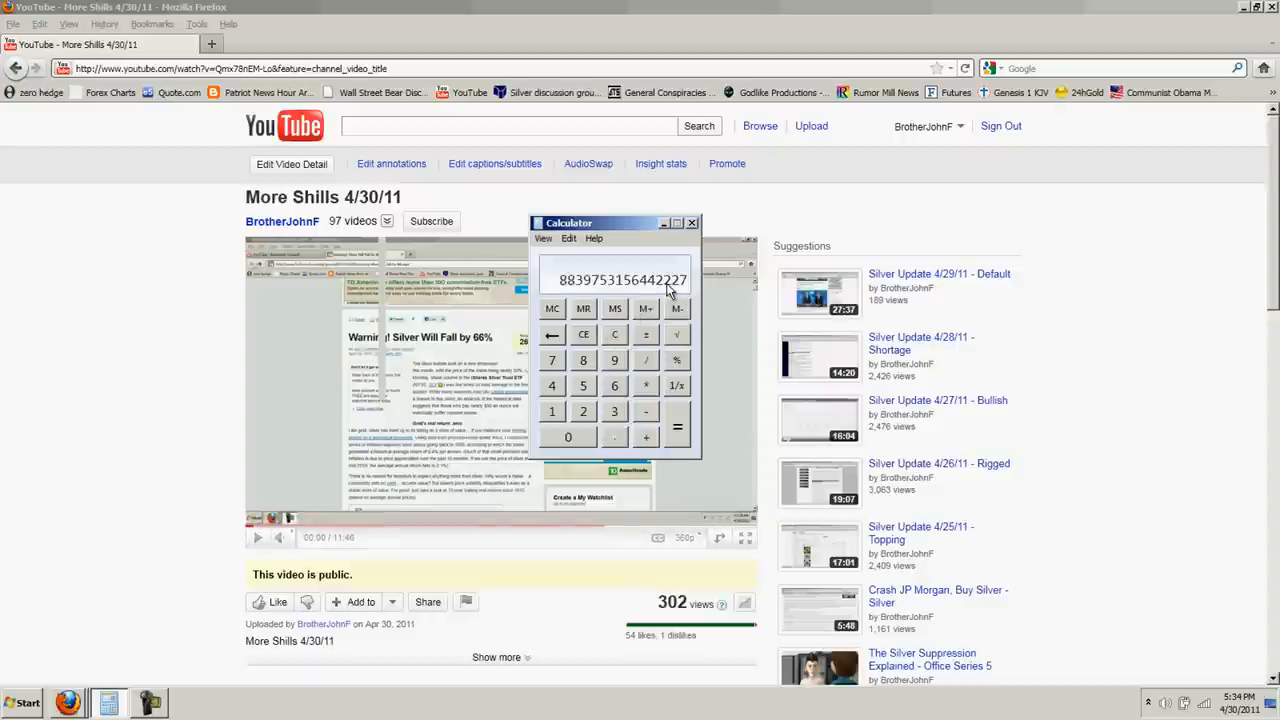
mouse_move(636, 288)
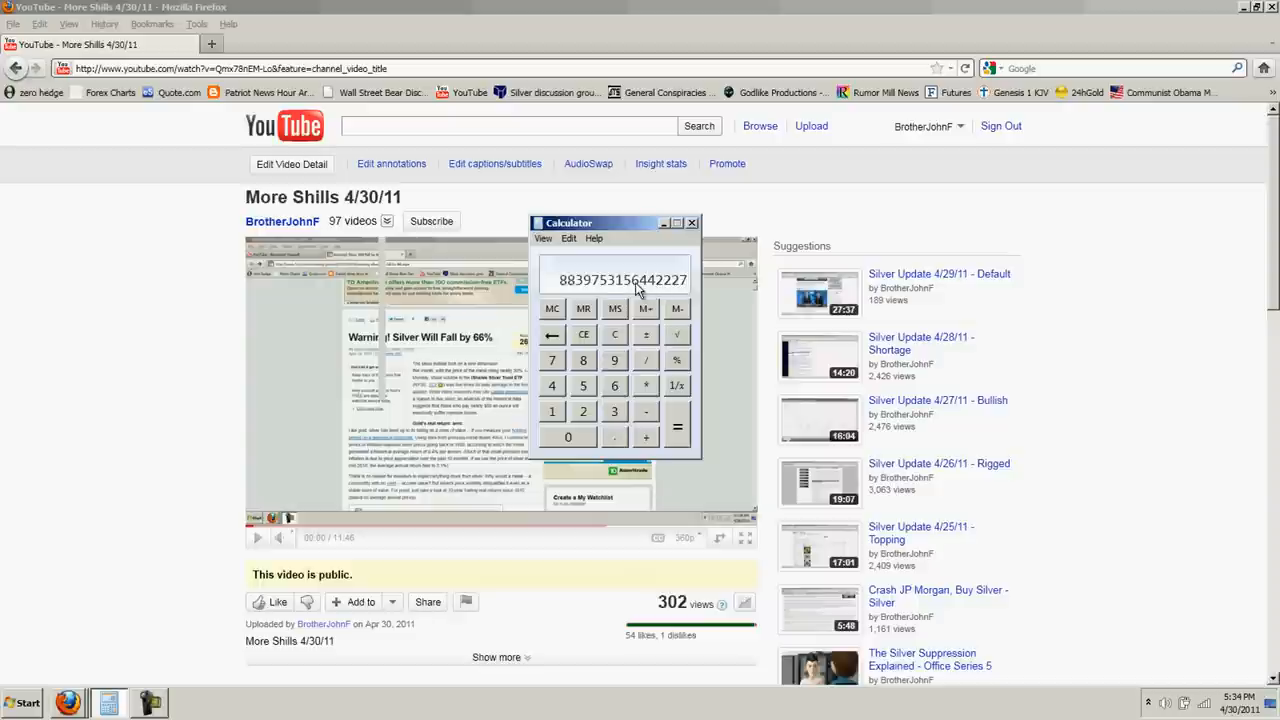
mouse_move(638, 288)
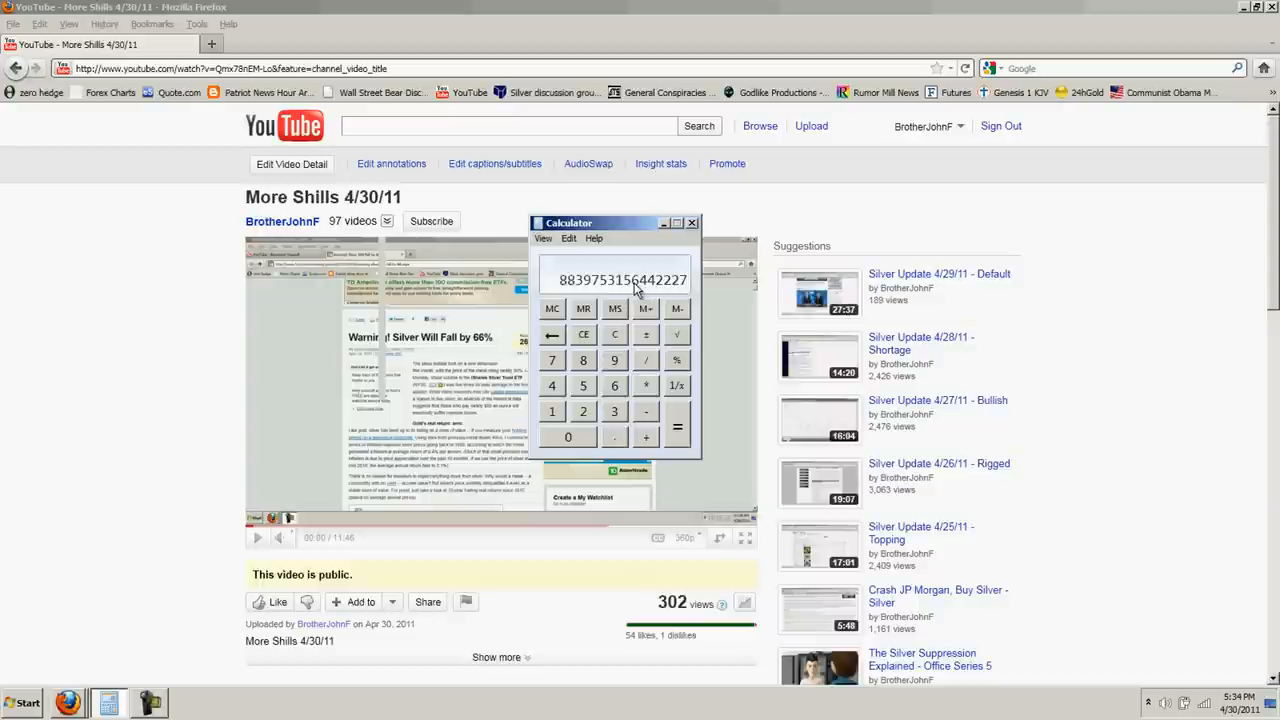
mouse_move(620, 290)
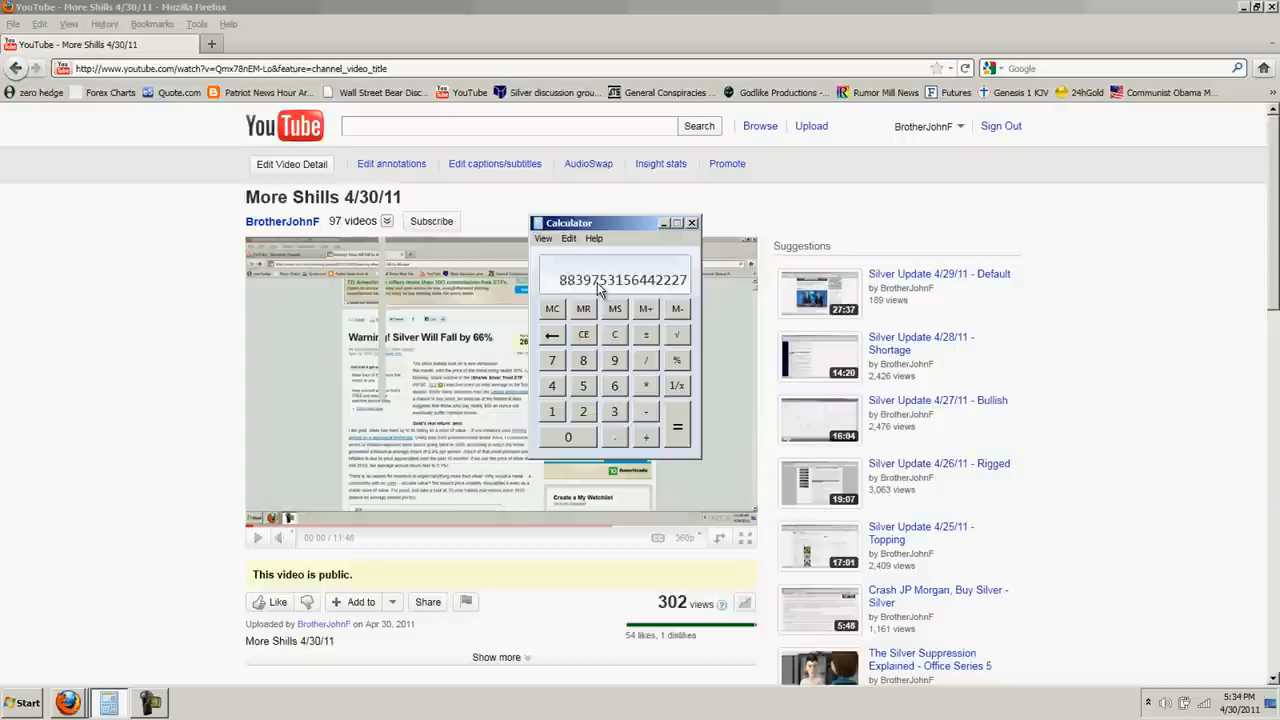
mouse_move(578, 292)
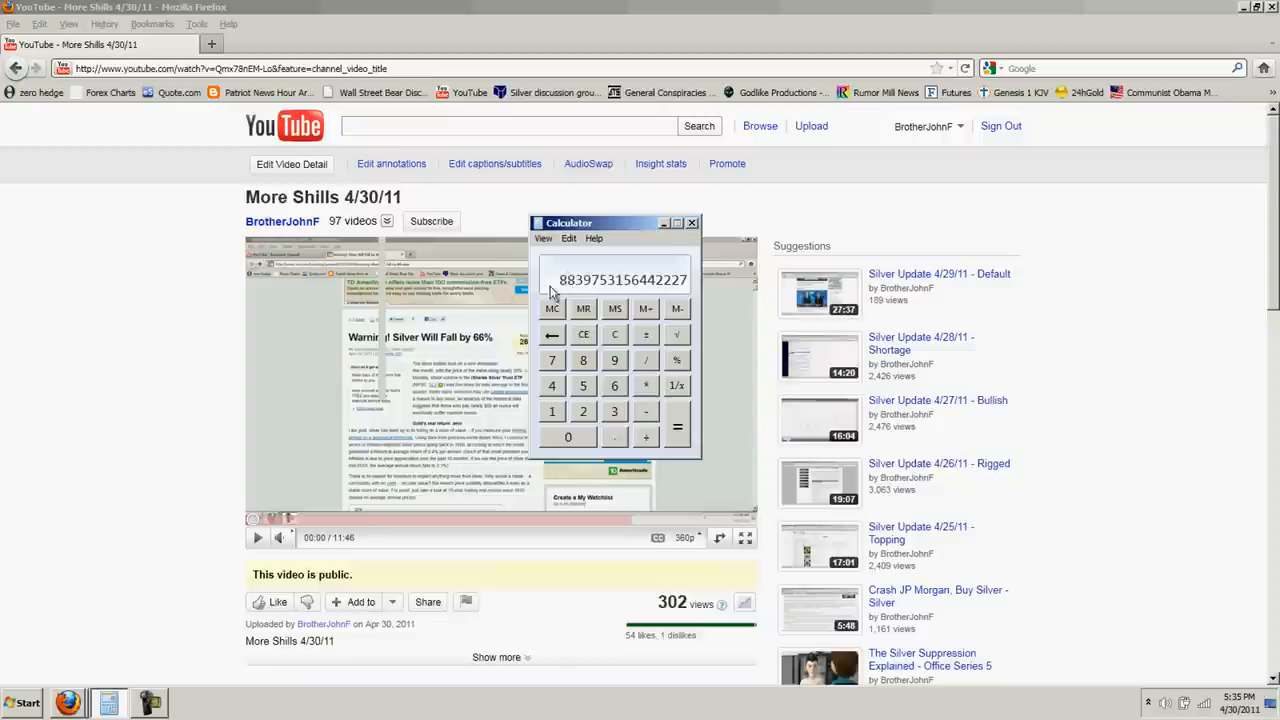
mouse_move(130, 308)
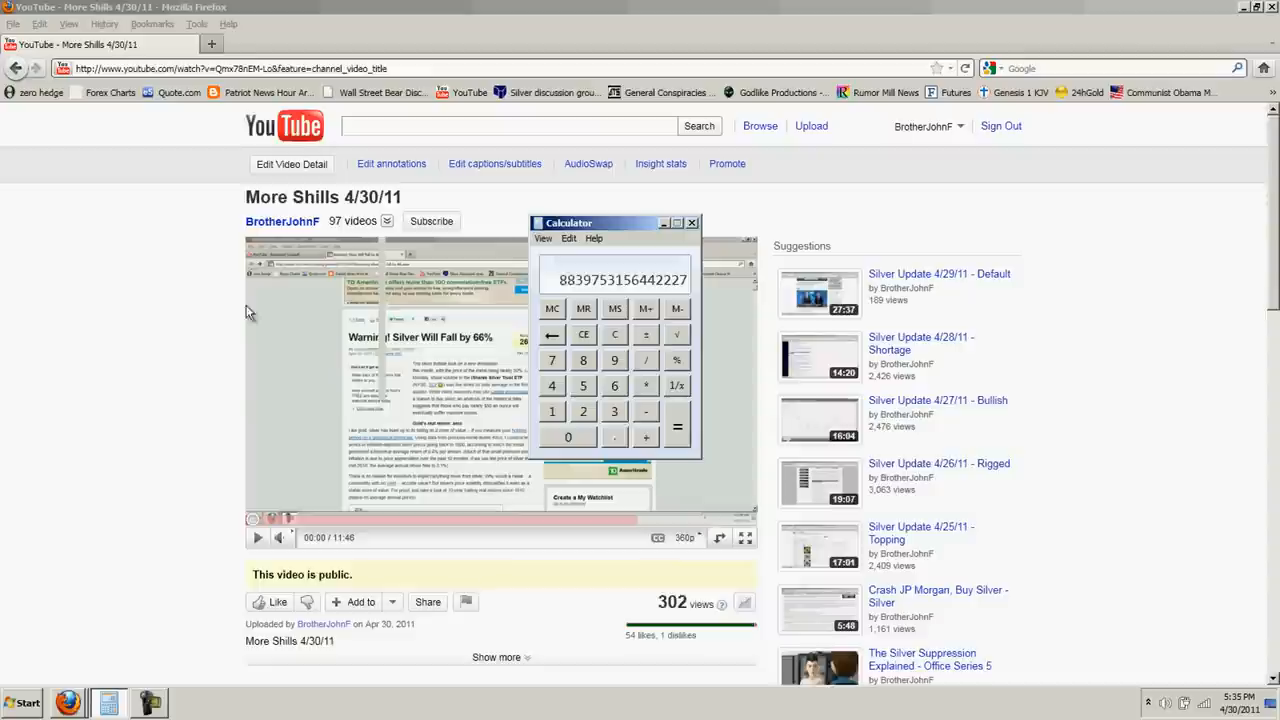
mouse_move(176, 268)
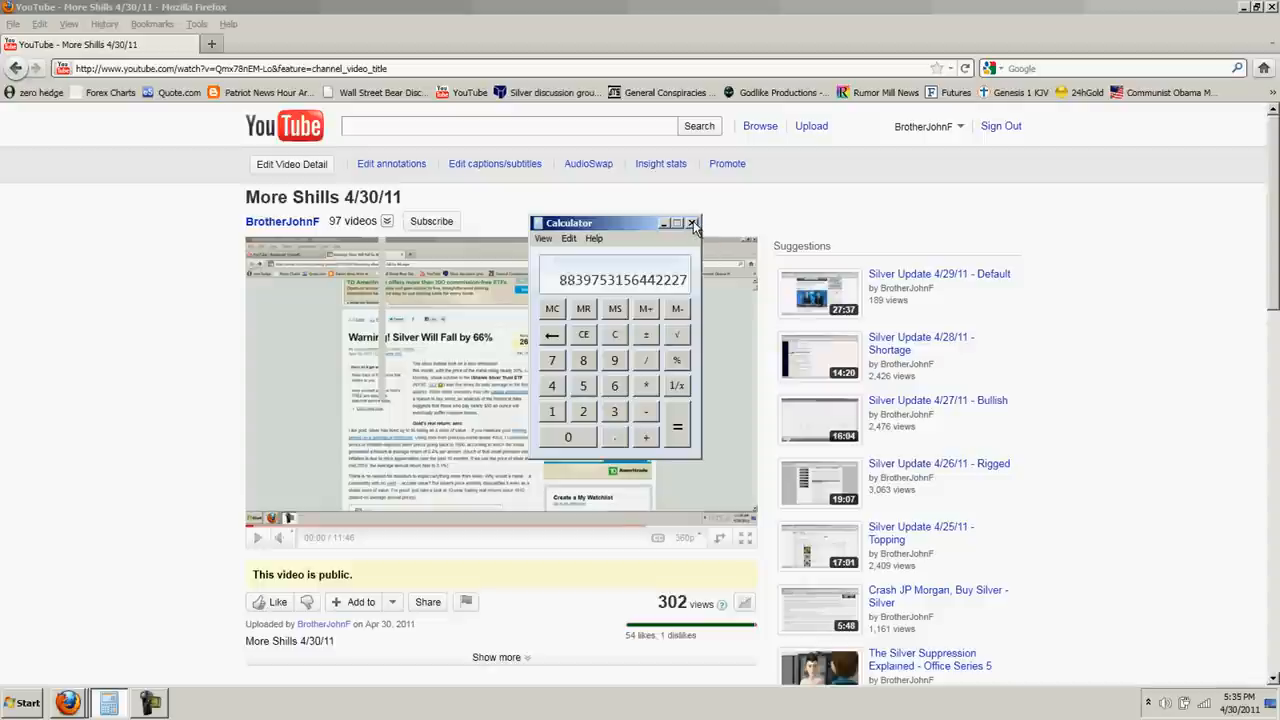
mouse_move(624, 292)
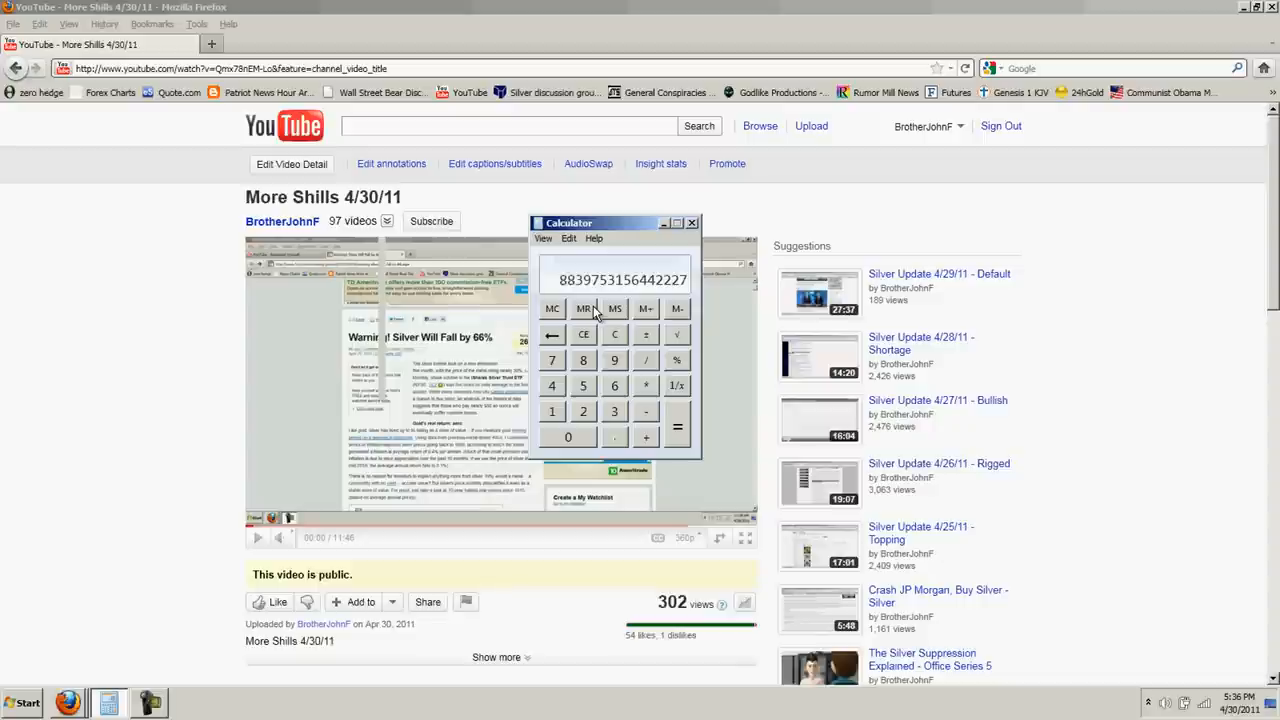
left_click(692, 222)
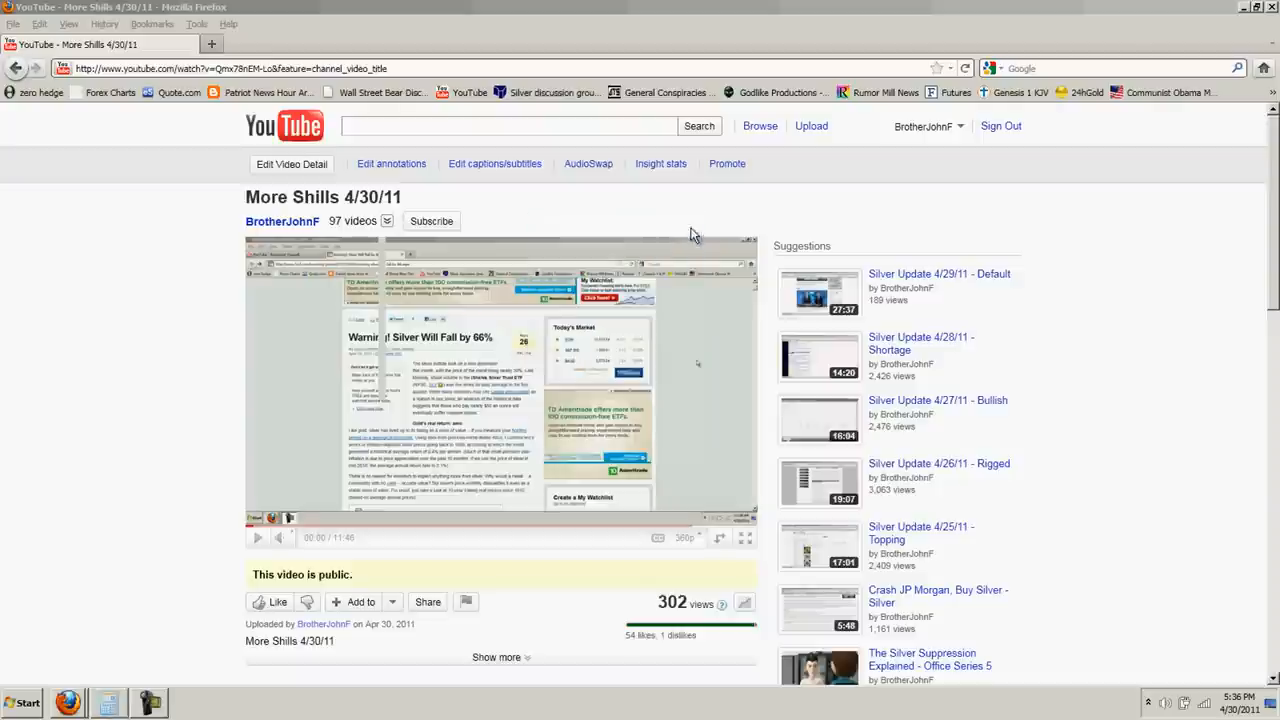
- Play the More Shills 4/30/11 video full screen, then pause it before switching away
left_click(744, 536)
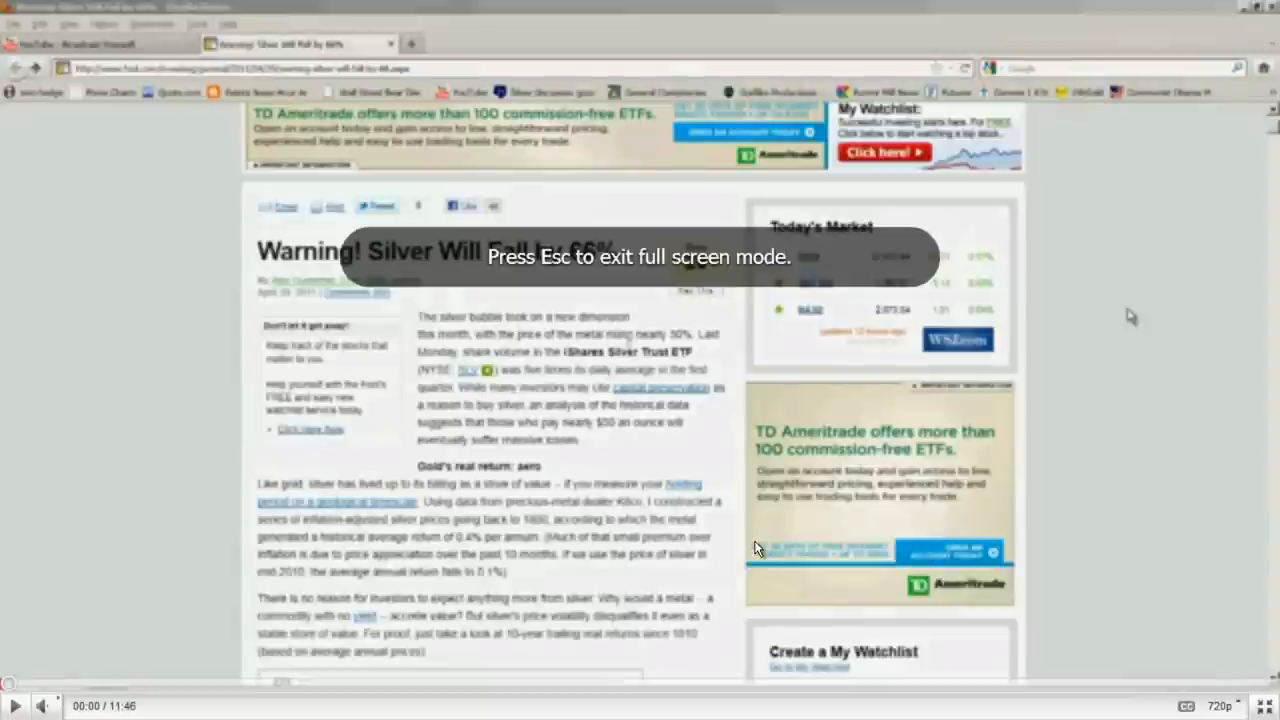
mouse_move(434, 544)
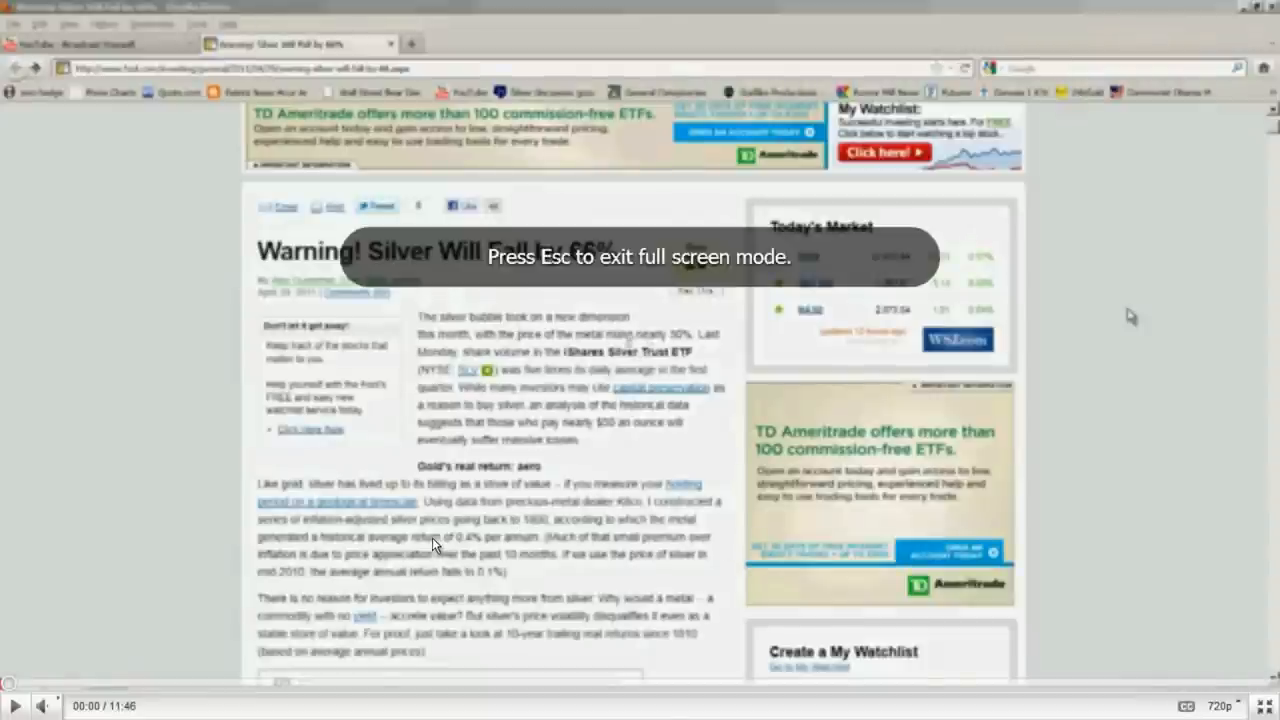
key("Escape")
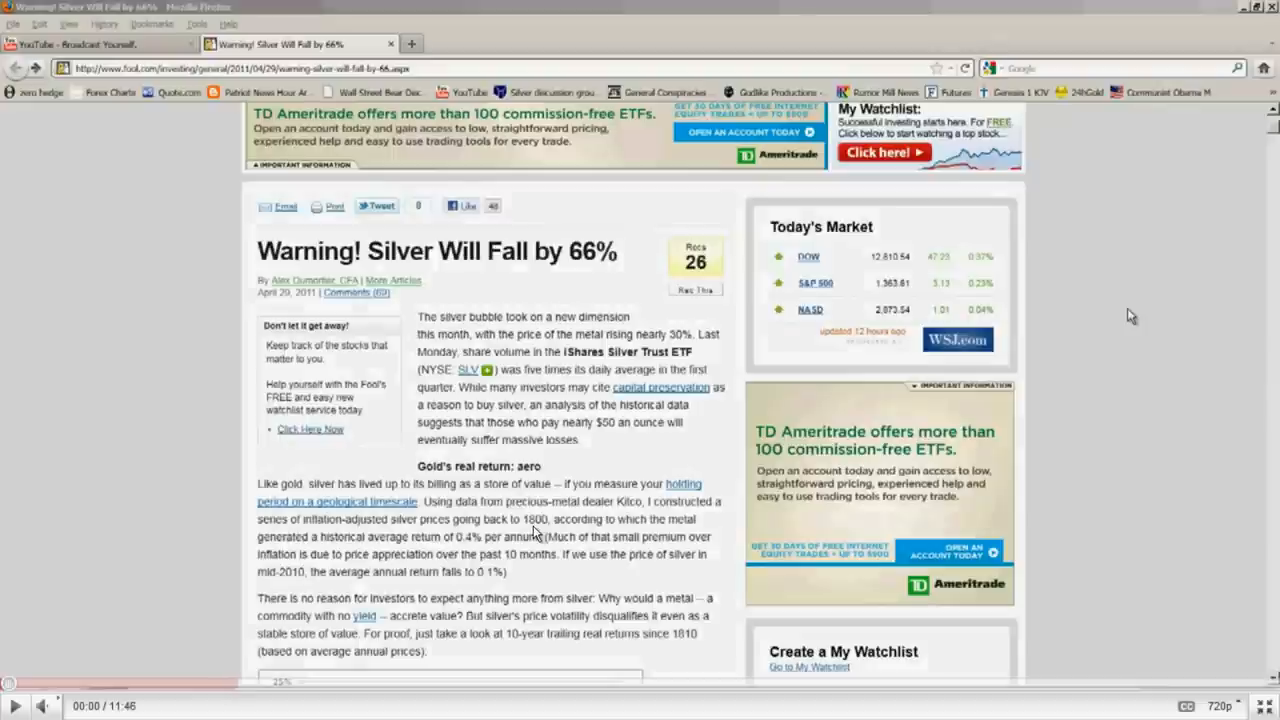
mouse_move(204, 664)
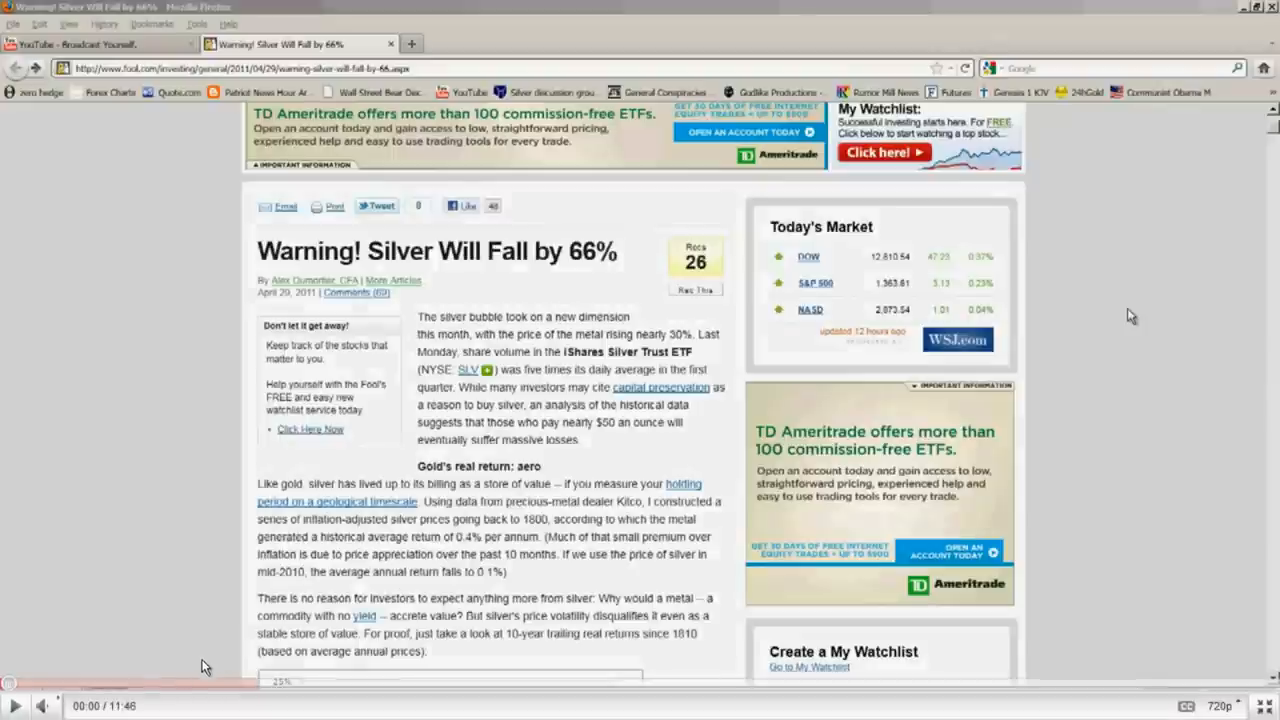
mouse_move(248, 492)
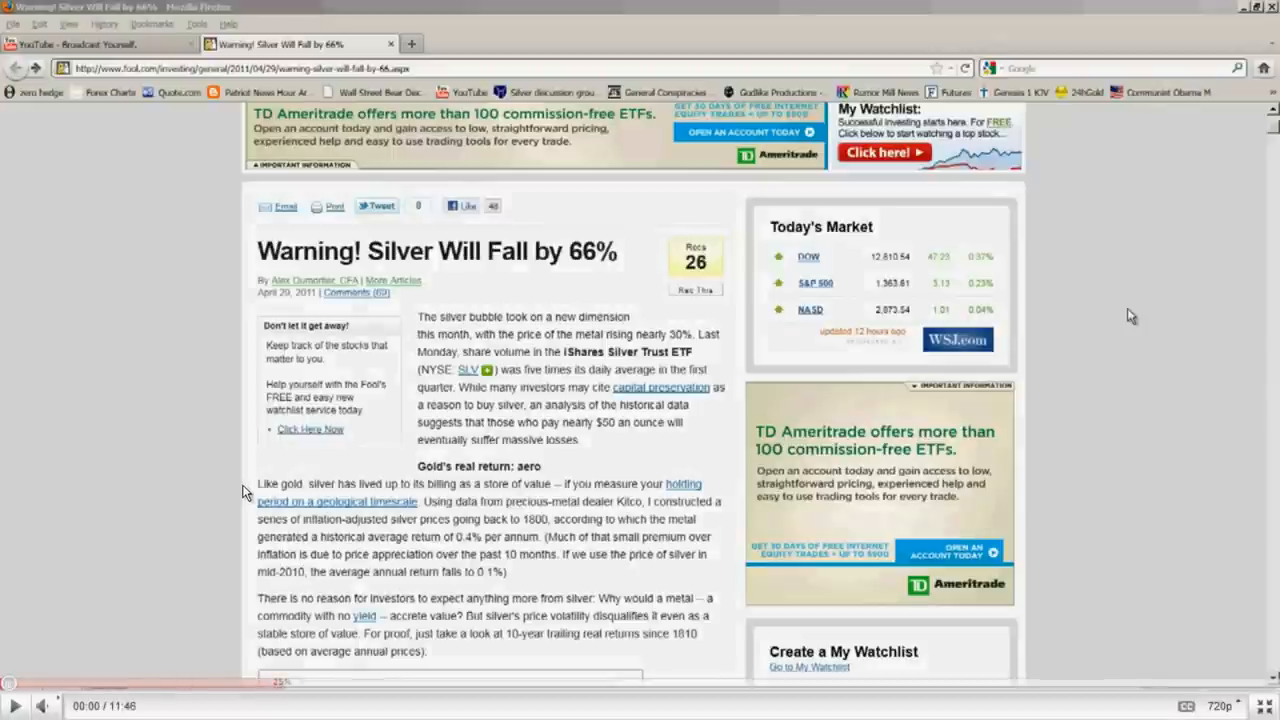
left_click(80, 44)
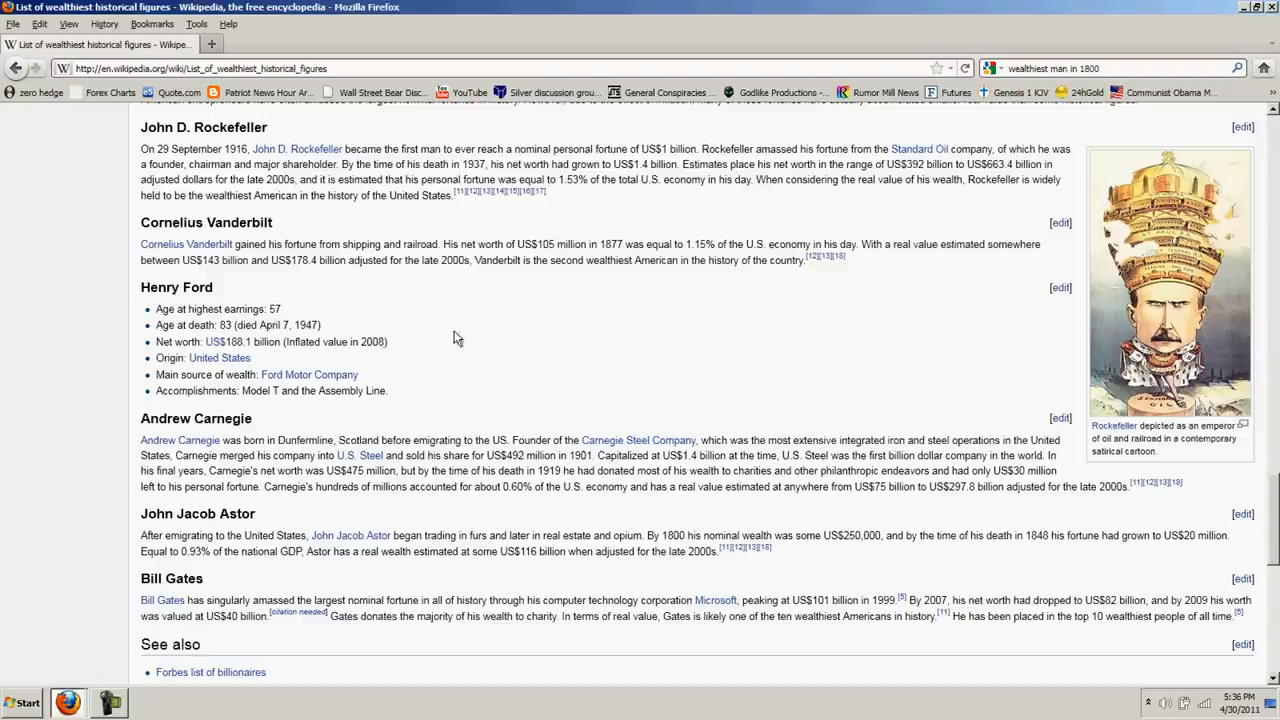
- Highlight Cornelius Vanderbilt, then the year 1848 in Astor's entry further down the list
double_click(206, 222)
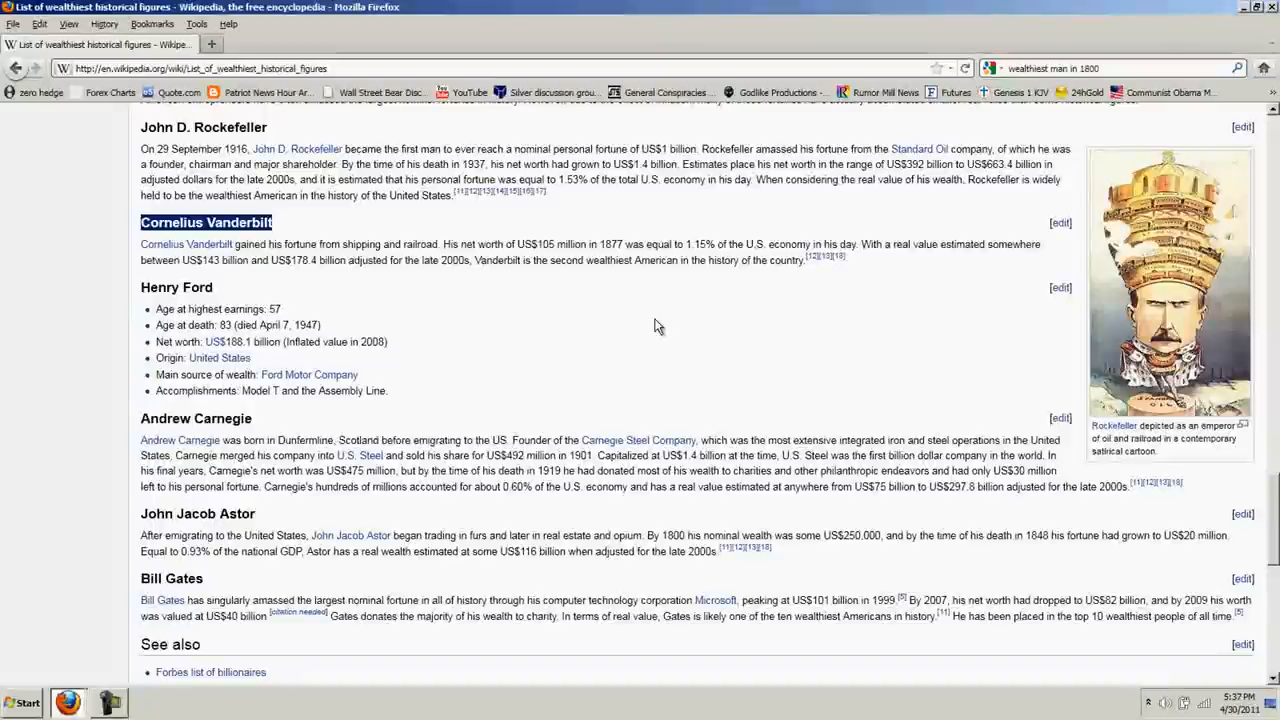
mouse_move(632, 256)
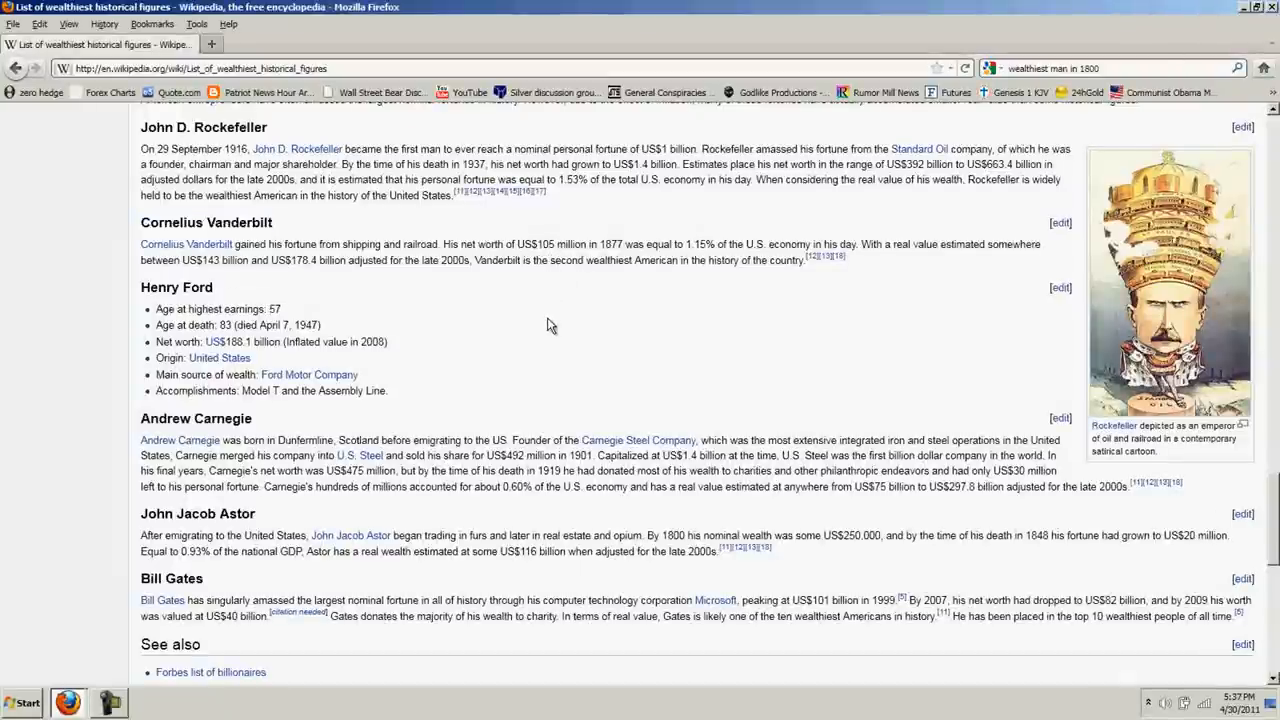
scroll("down", 3)
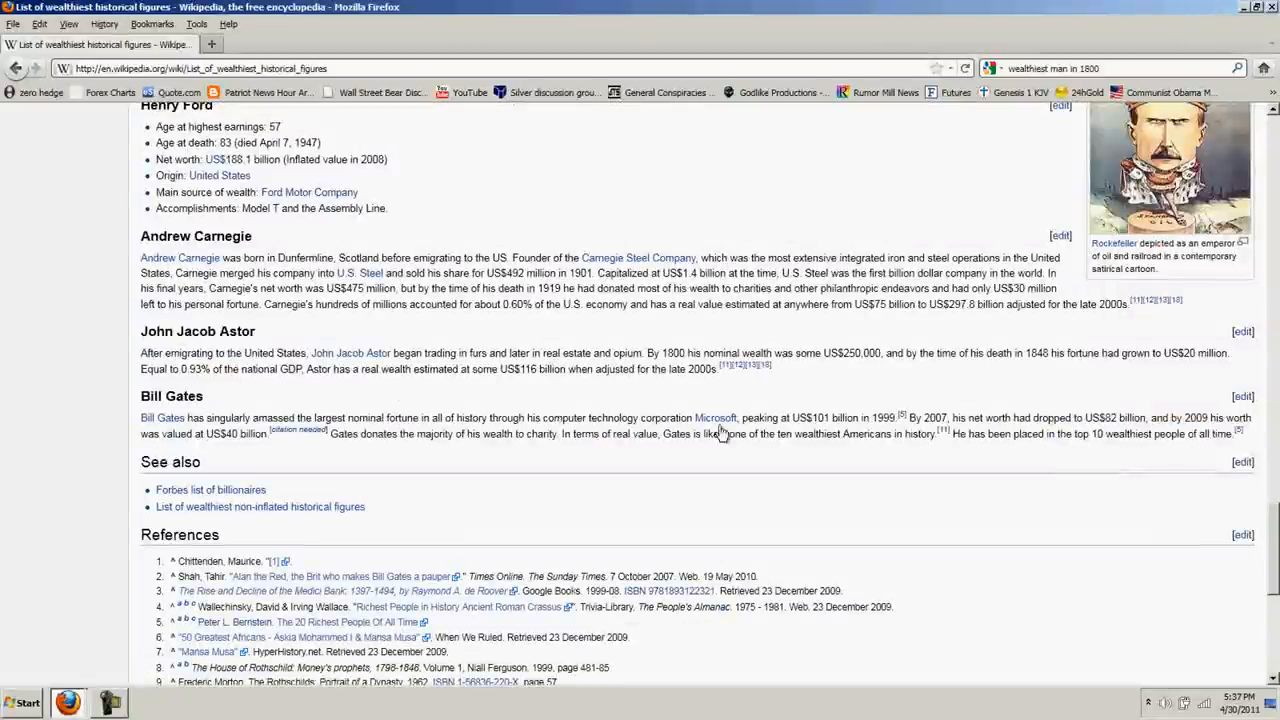
mouse_move(796, 388)
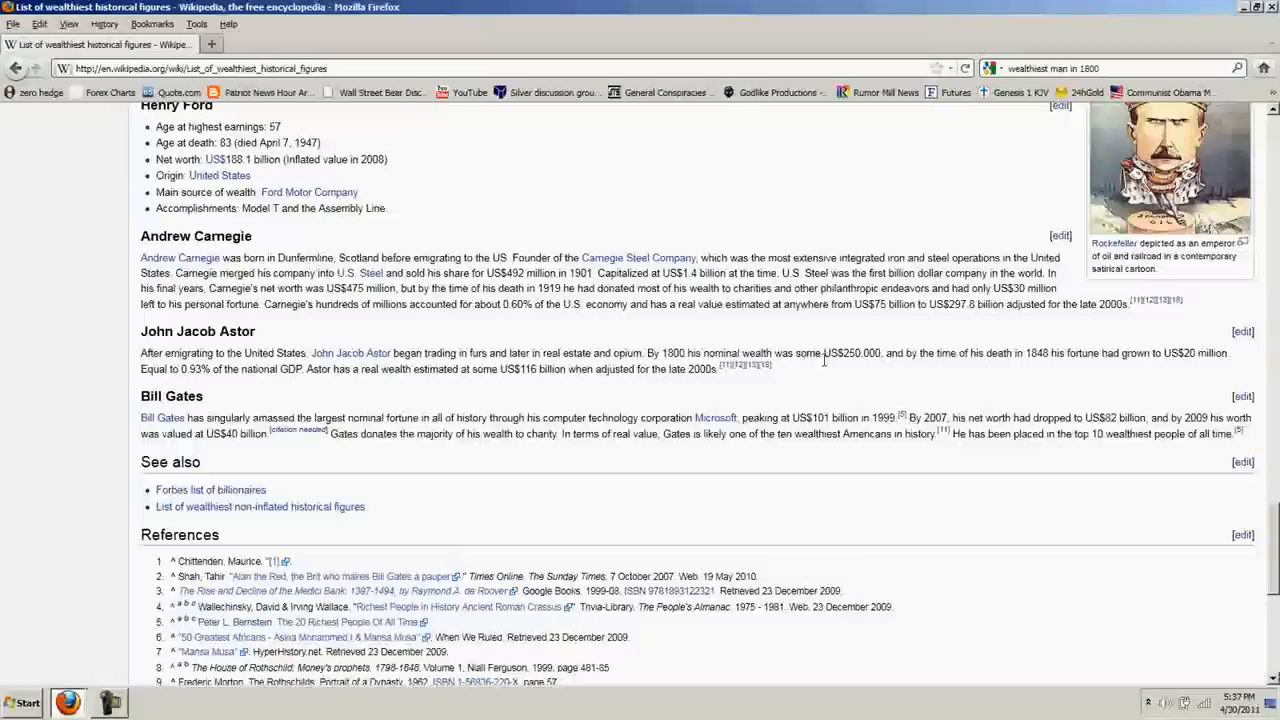
mouse_move(674, 348)
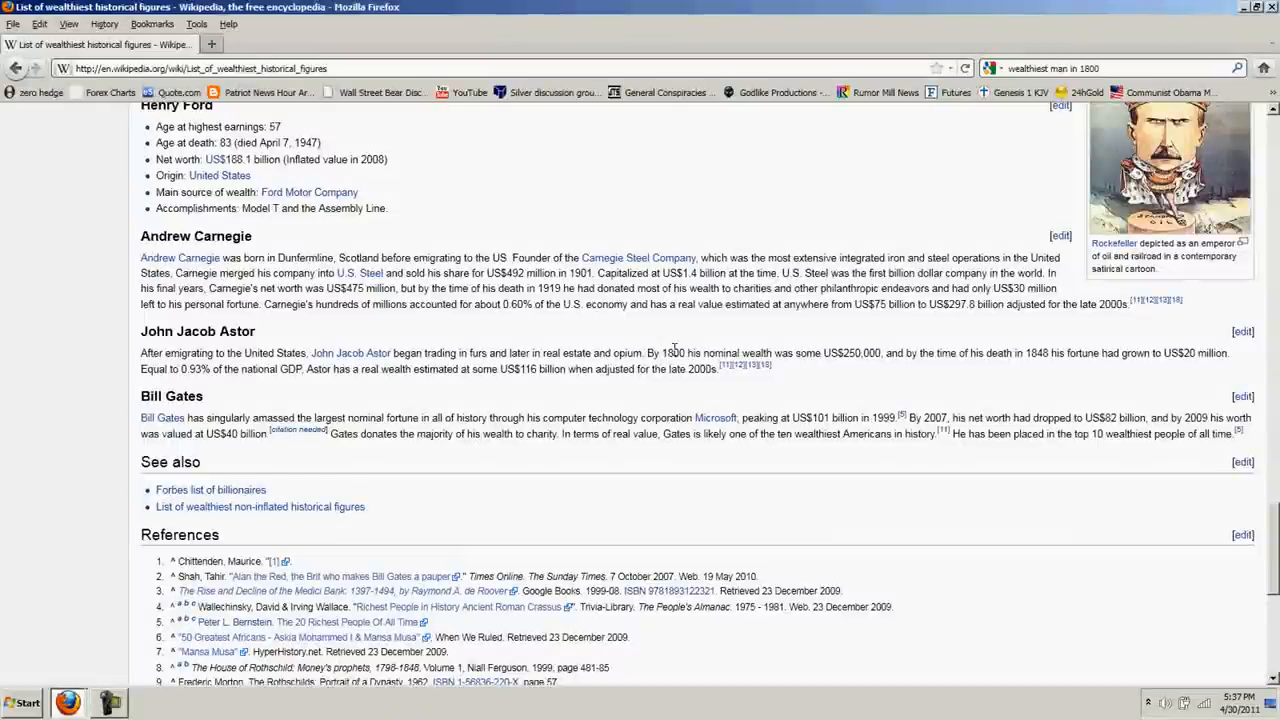
double_click(672, 352)
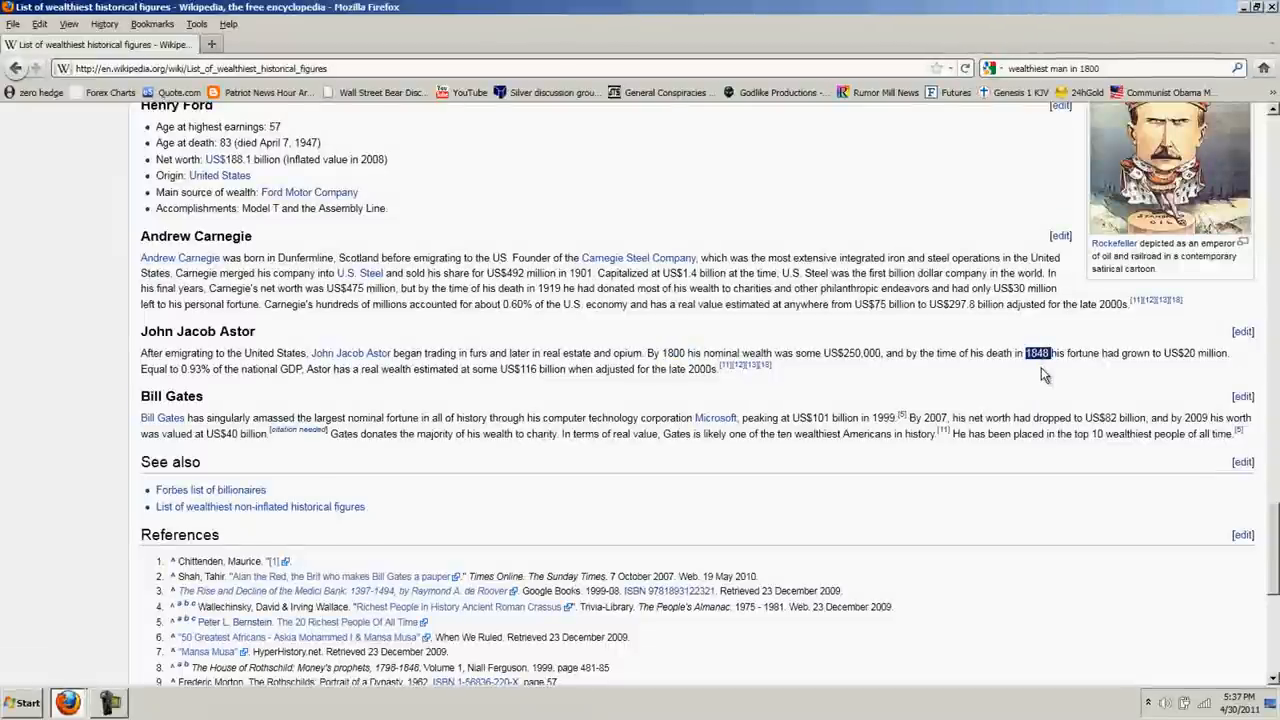
mouse_move(1196, 368)
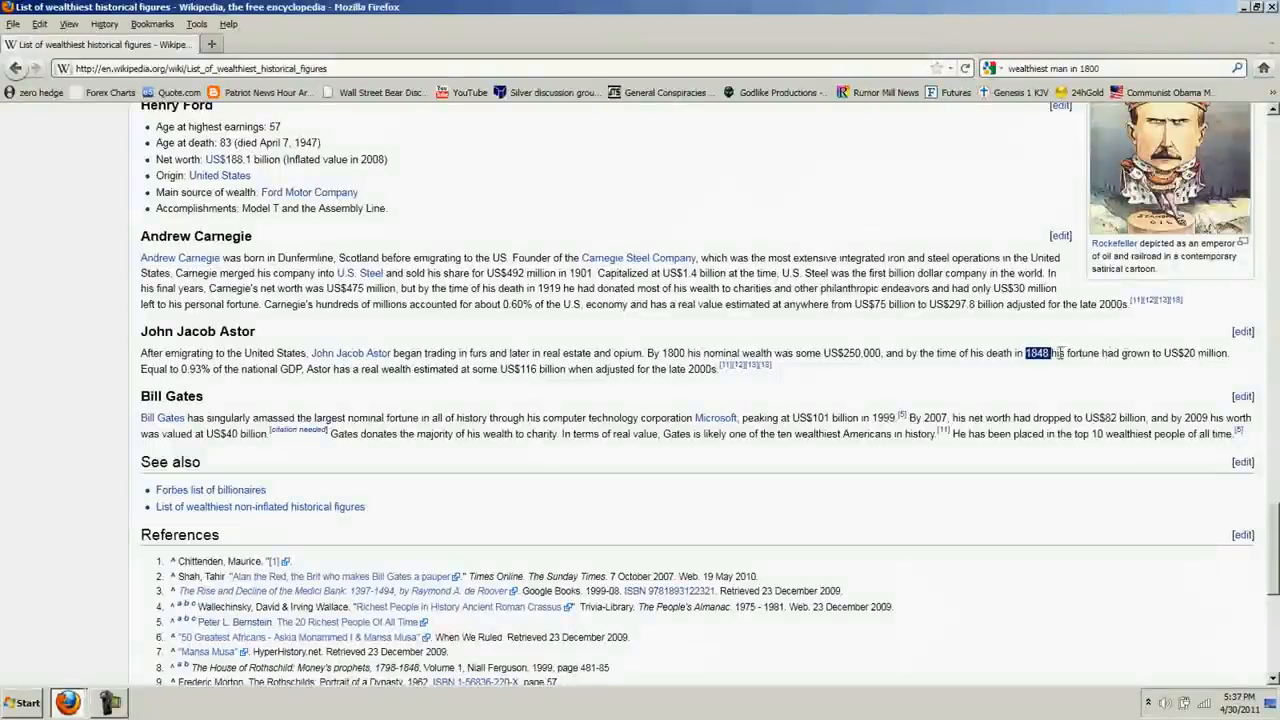
mouse_move(968, 328)
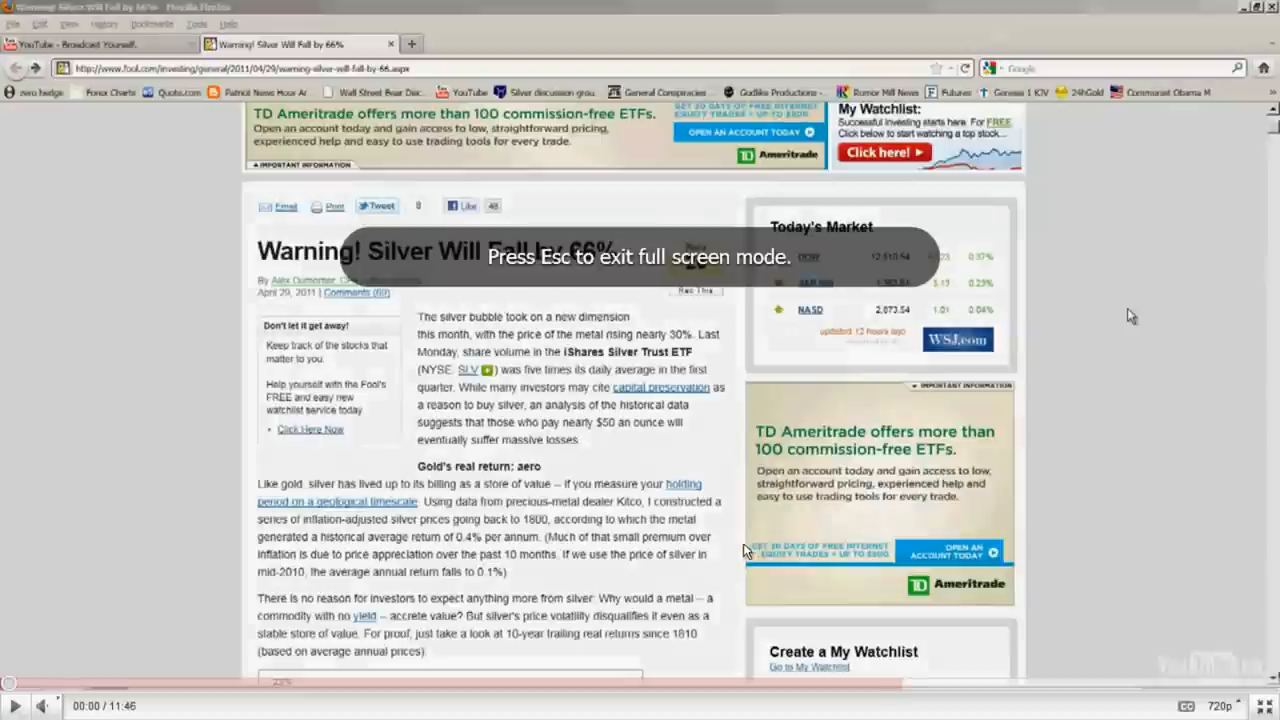
mouse_move(108, 410)
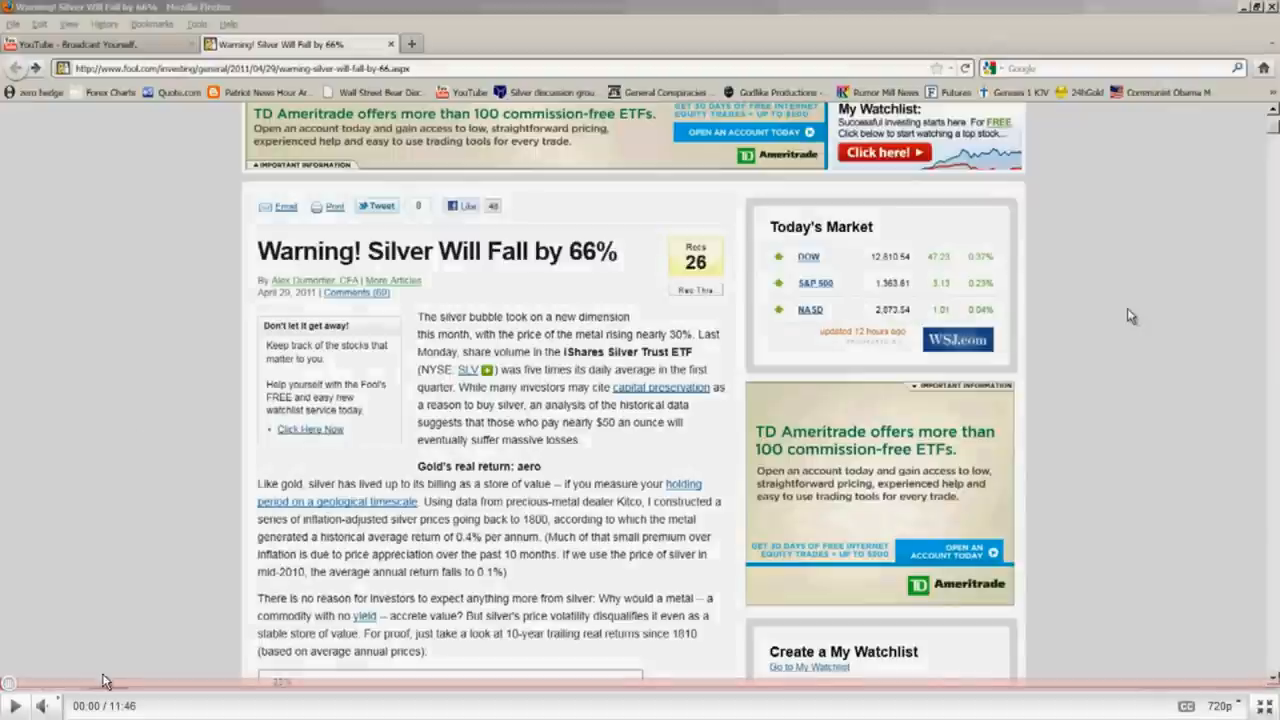
- Leave full-screen playback back to the normal watch page
left_click(100, 44)
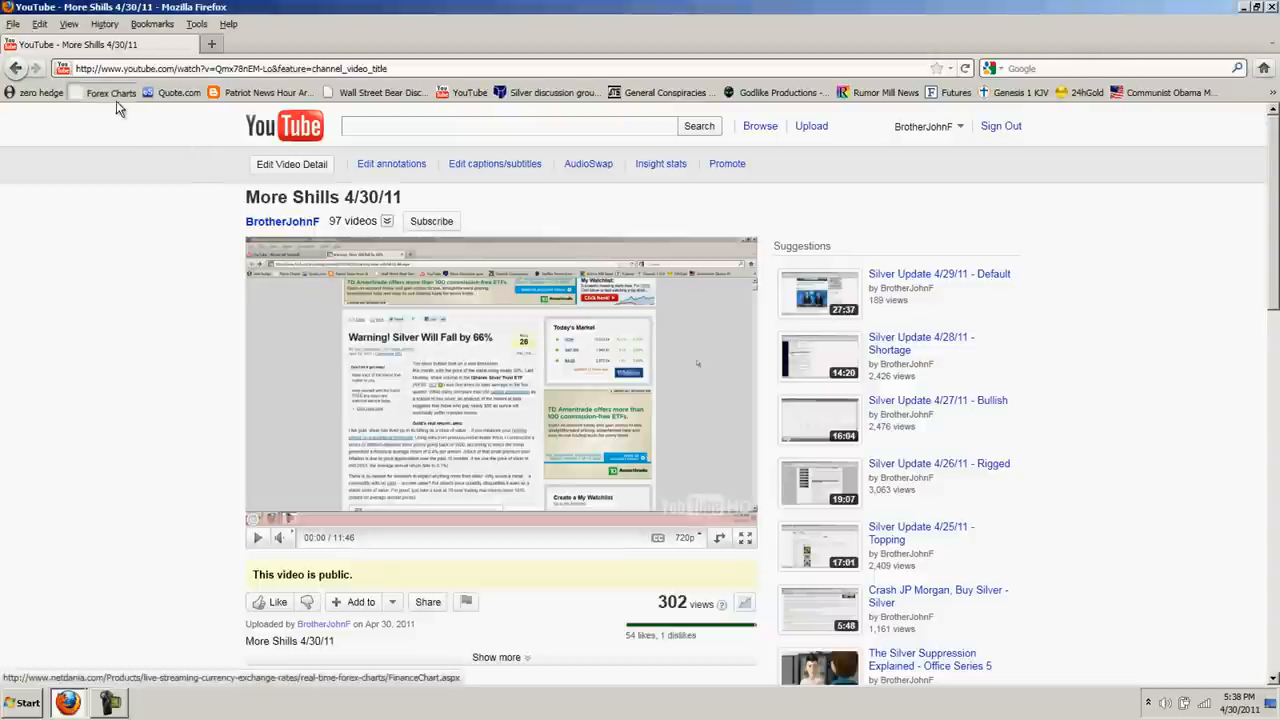
- From the Forex Charts bookmark, chart Silver spot and enlarge it to fill the screen
left_click(110, 92)
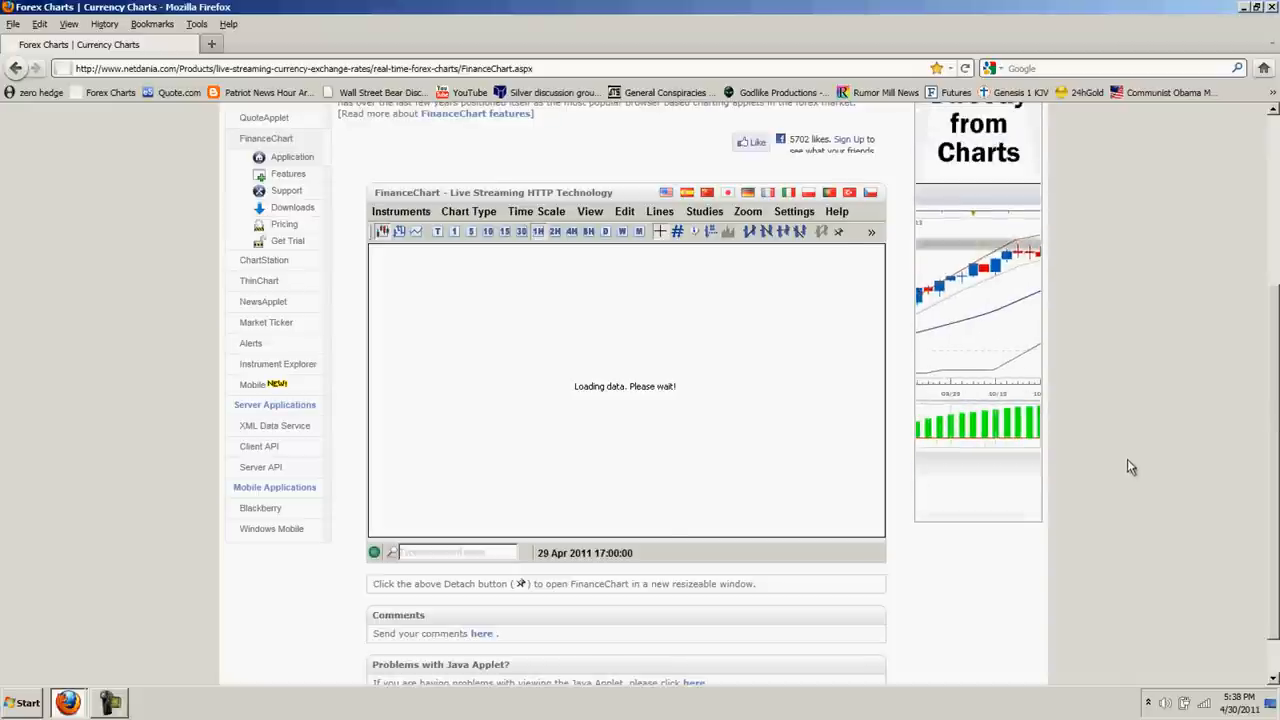
left_click(400, 212)
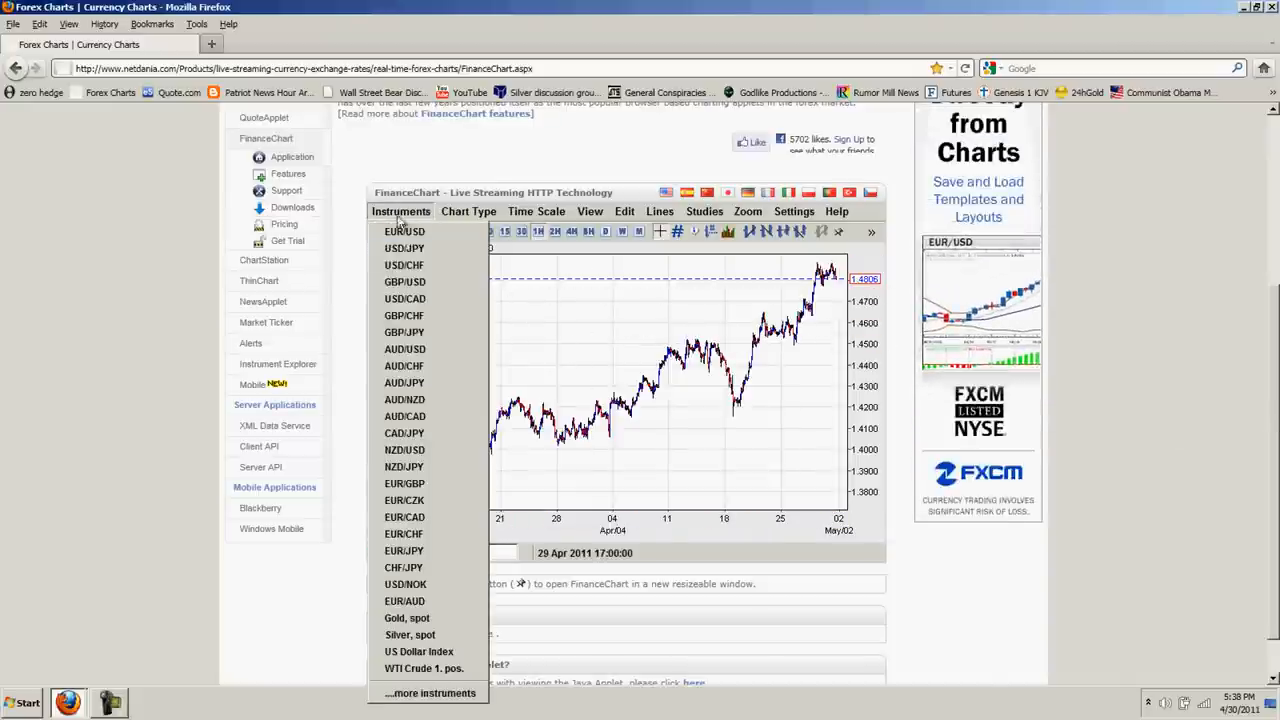
left_click(408, 634)
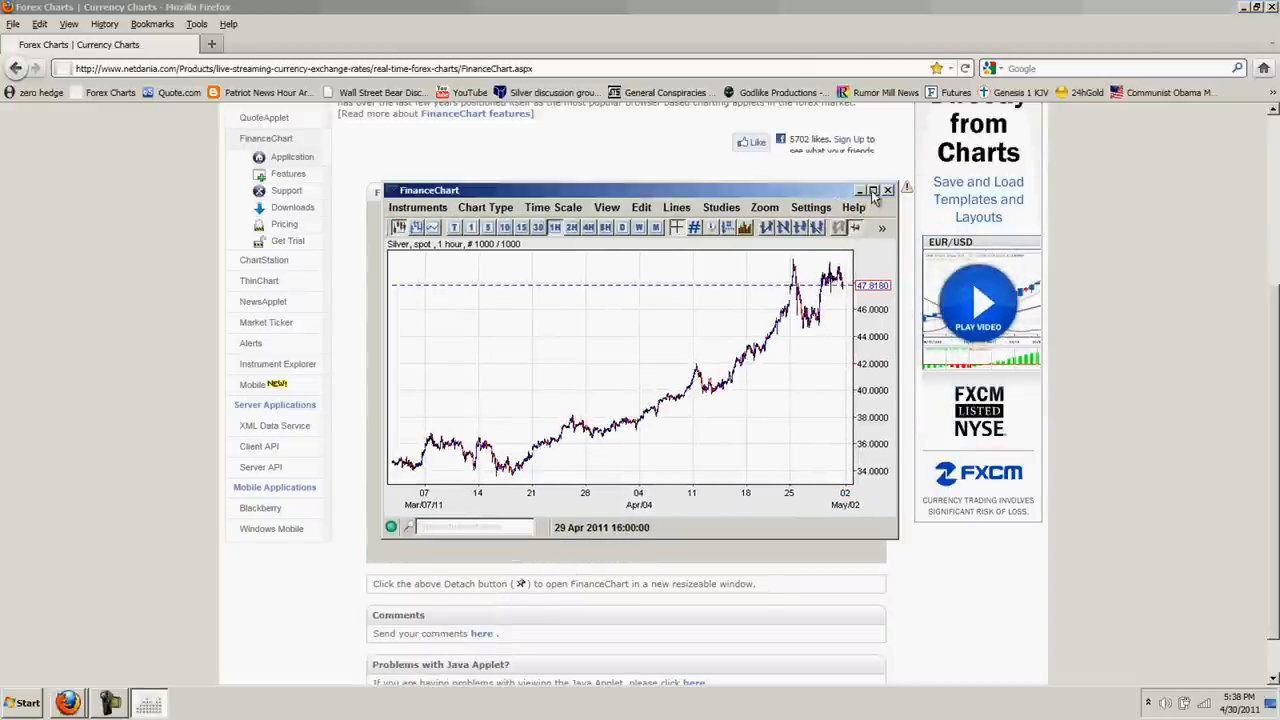
left_click(872, 190)
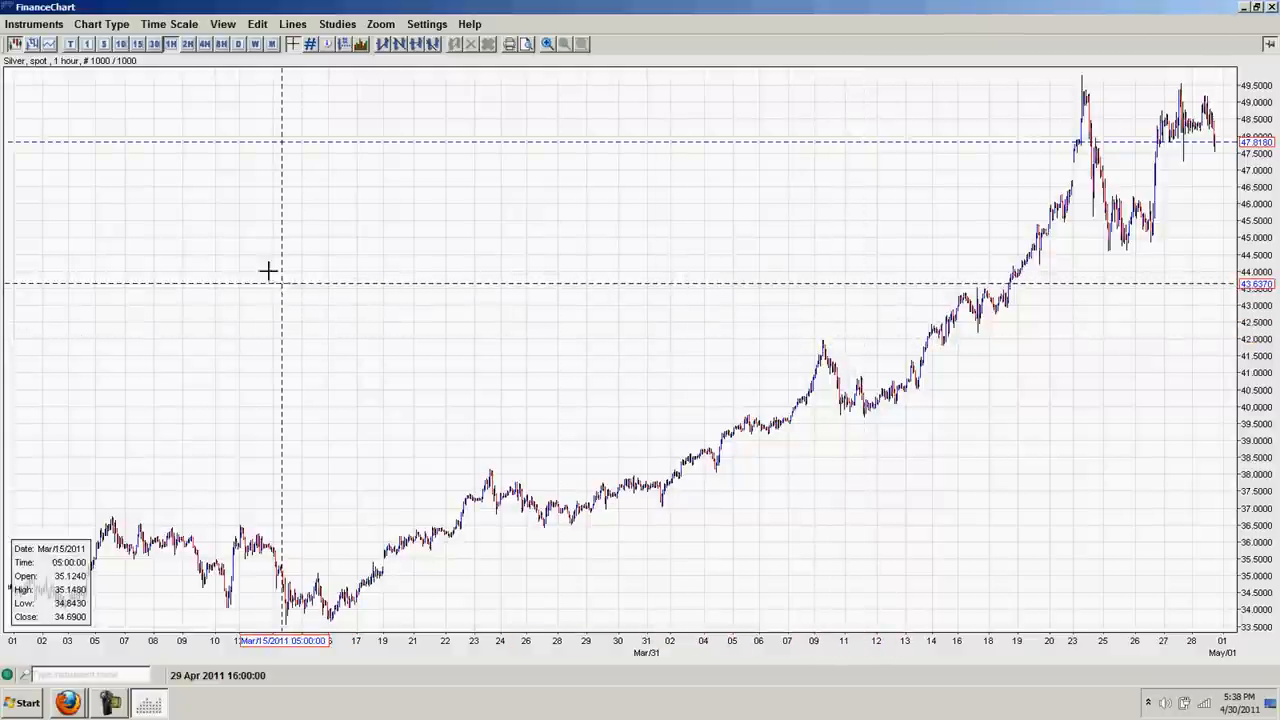
- Switch the silver chart to daily then weekly scale, reselect Silver spot, and return to the Wikipedia article
left_click(168, 24)
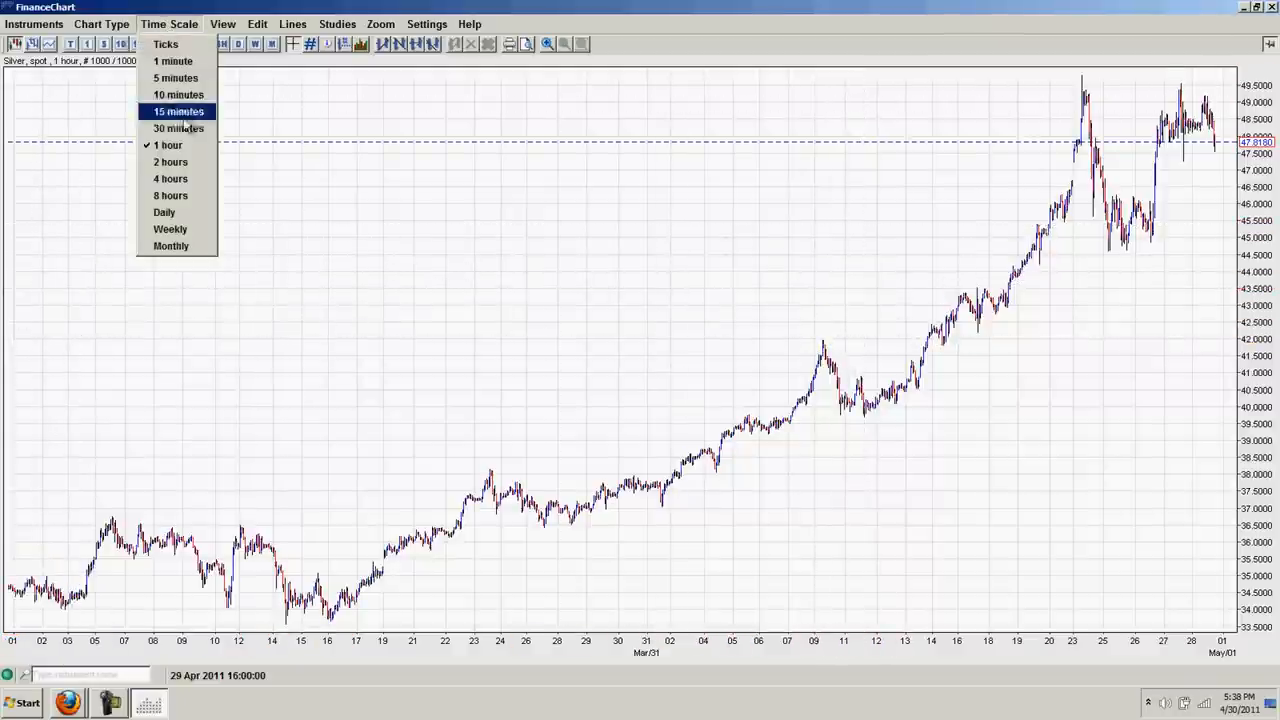
left_click(164, 212)
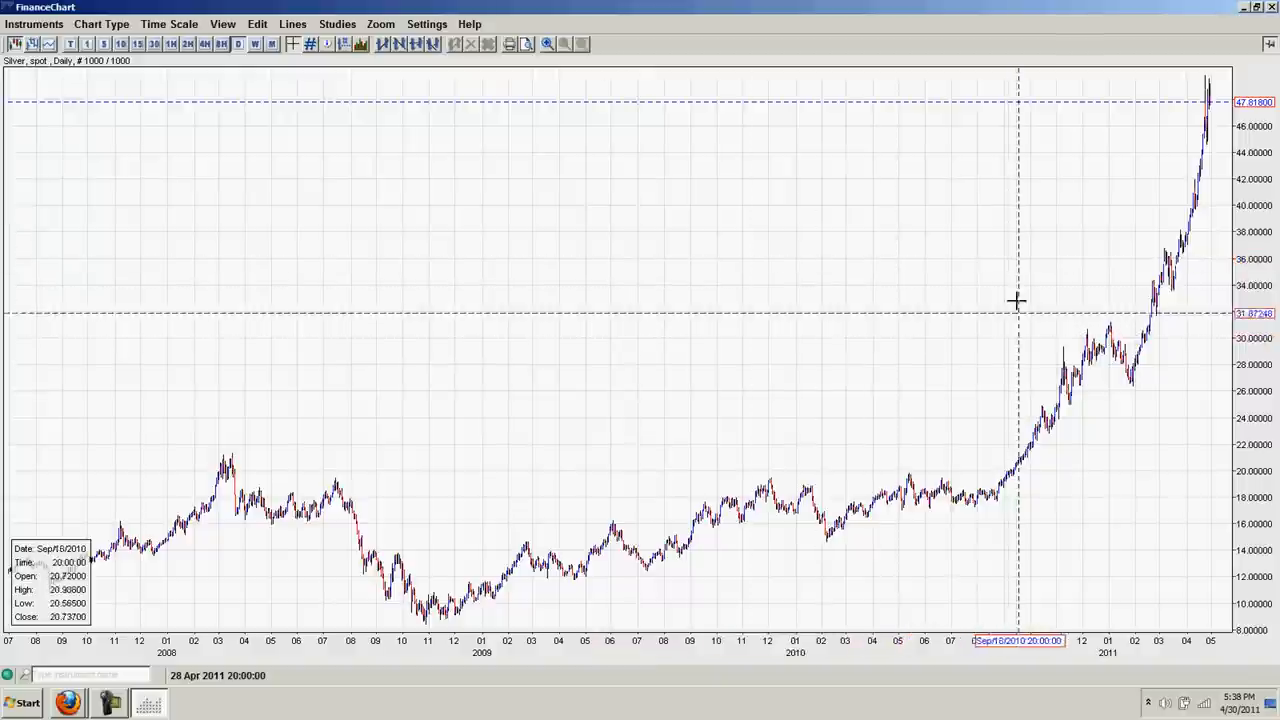
mouse_move(608, 228)
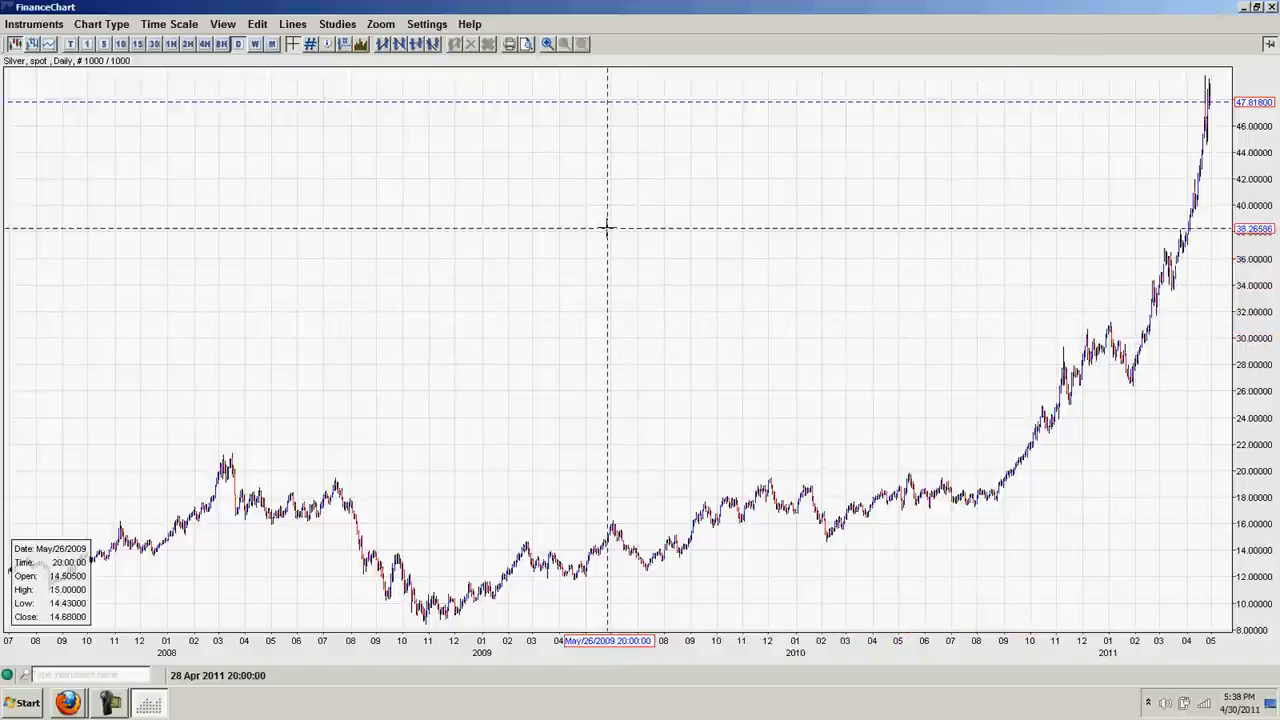
mouse_move(200, 130)
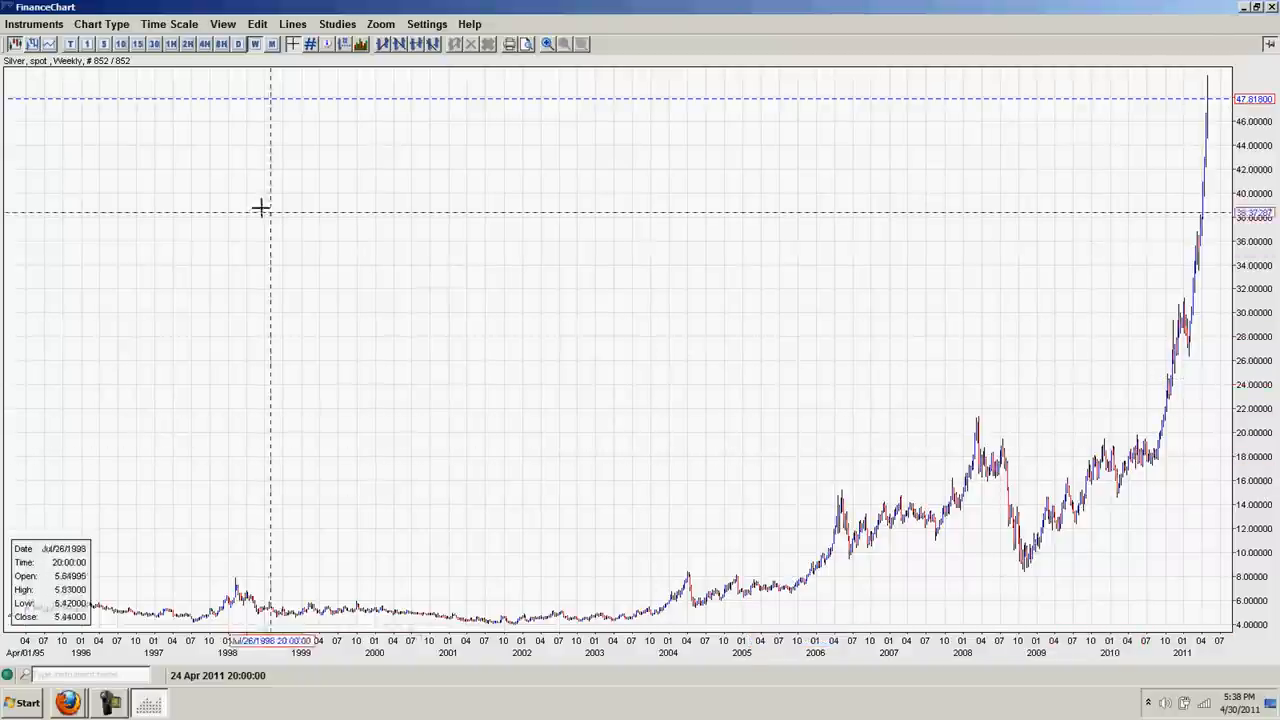
left_click(34, 24)
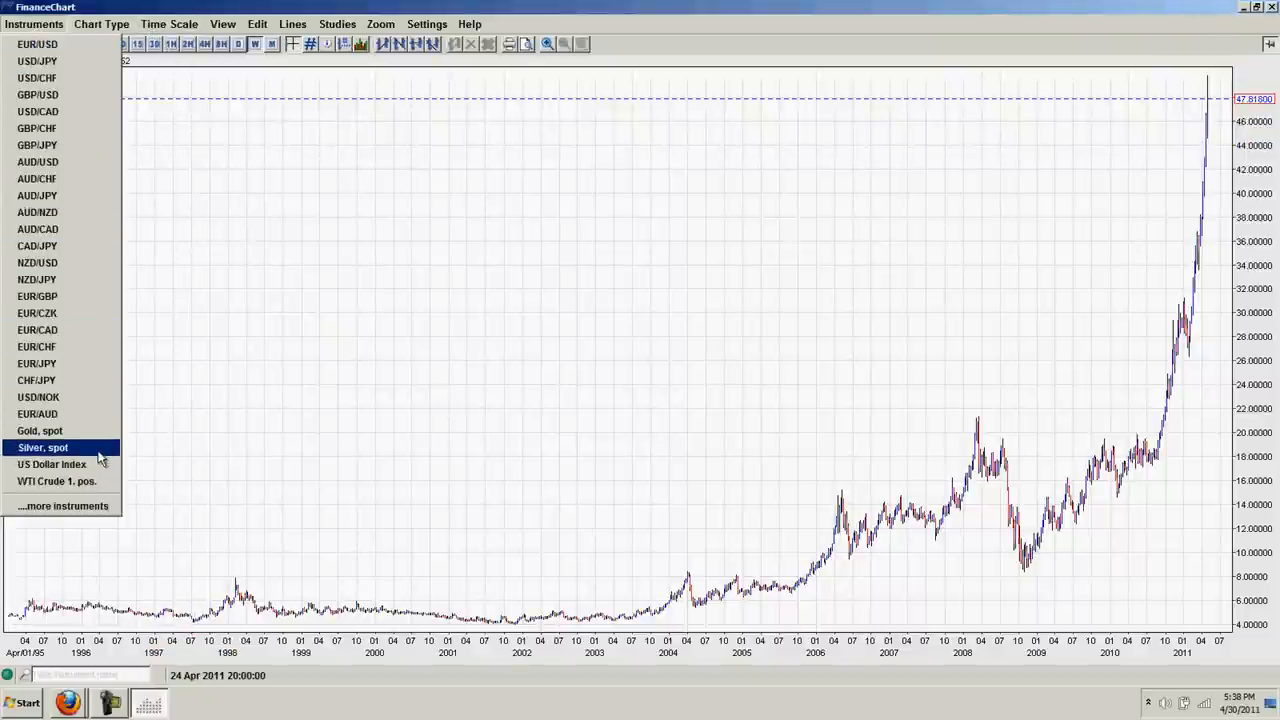
left_click(44, 448)
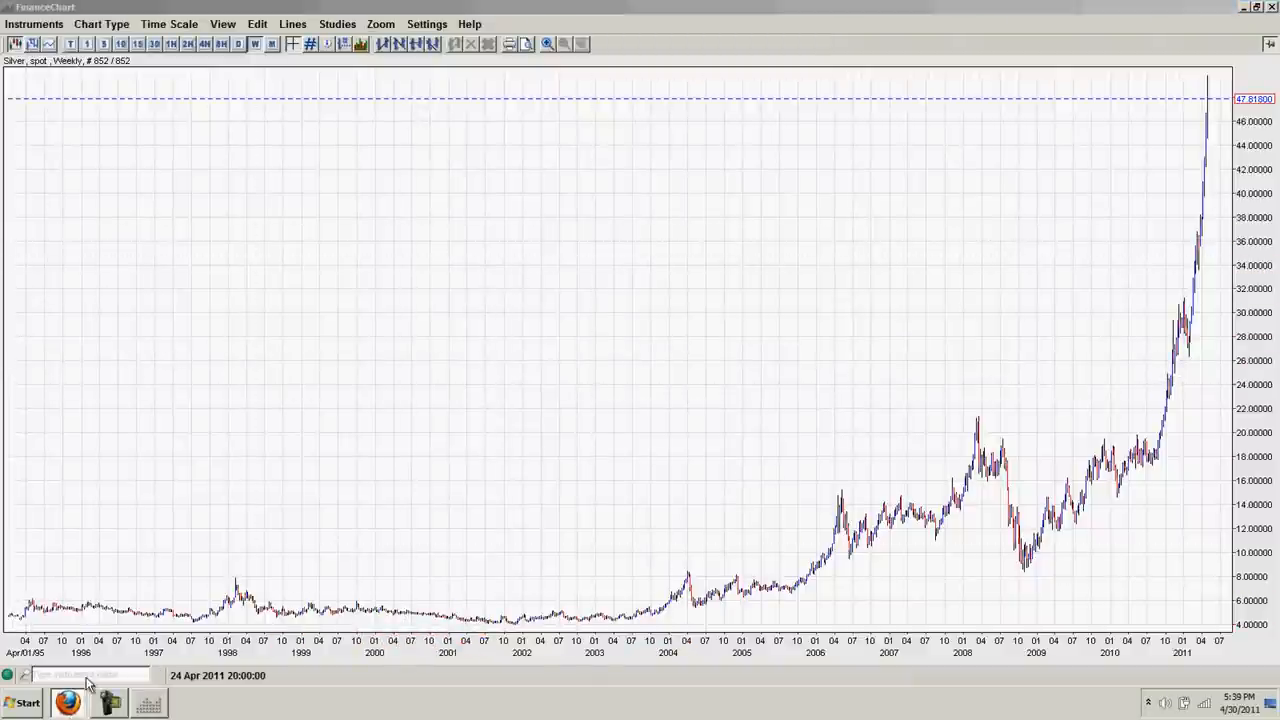
left_click(68, 704)
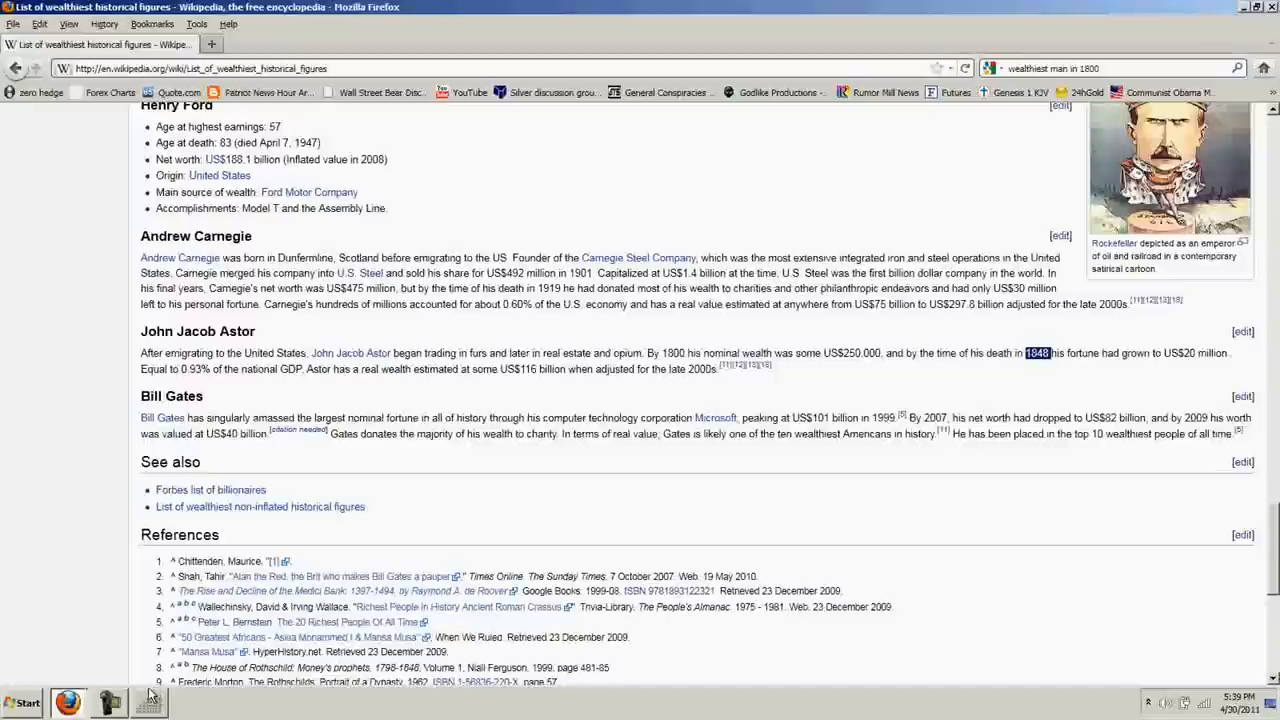